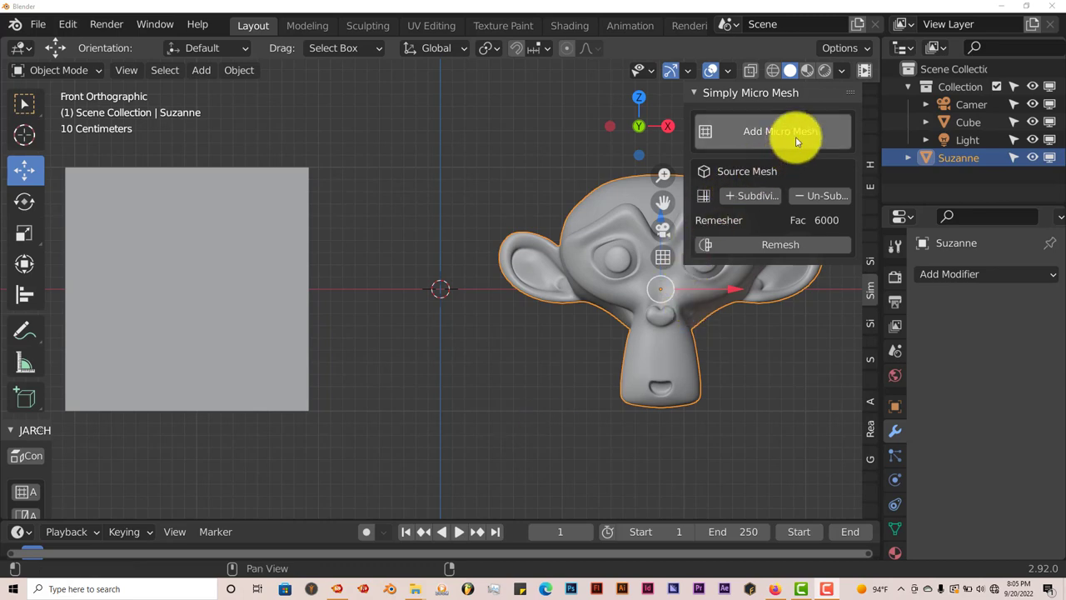
pyautogui.moveTo(769, 160)
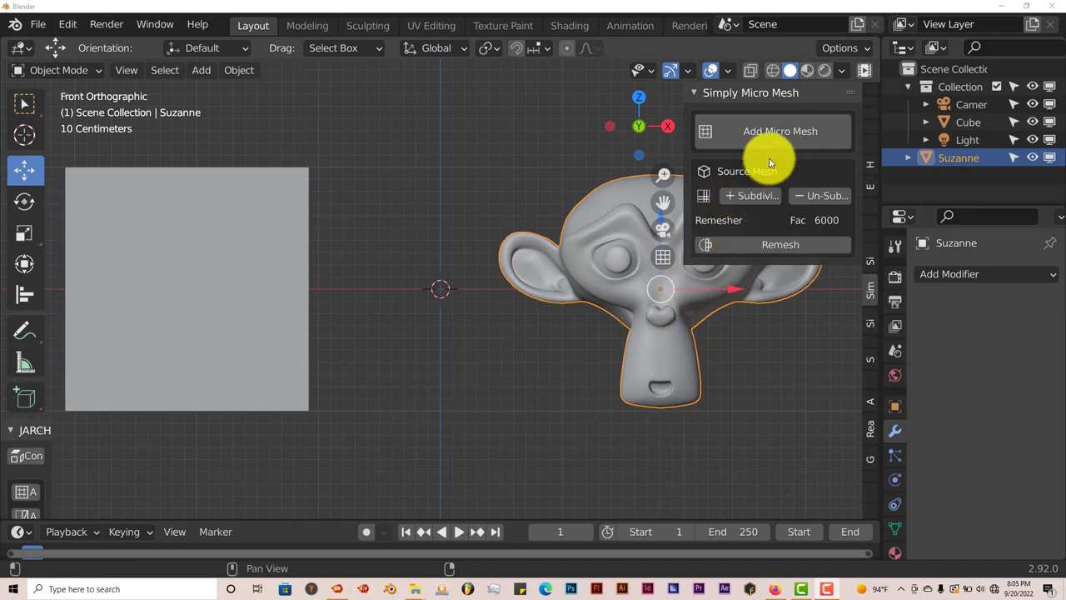
pyautogui.moveTo(508, 366)
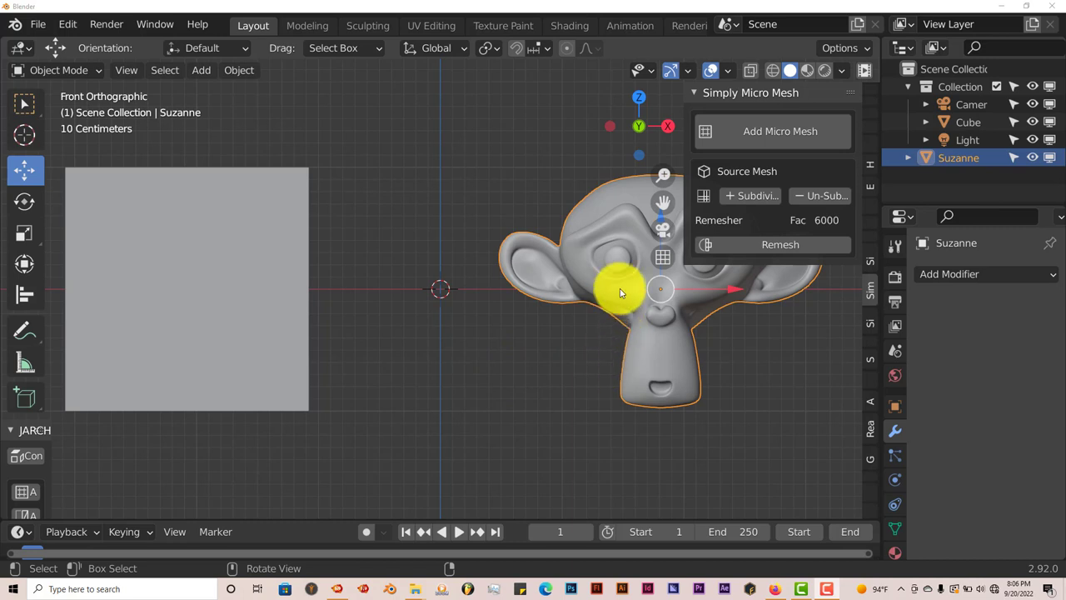
# Search the add-on preferences for 'micr' and expand the Object: Simply Micro Mesh entry.
pyautogui.moveTo(620, 291); pyautogui.dragTo(458, 377)
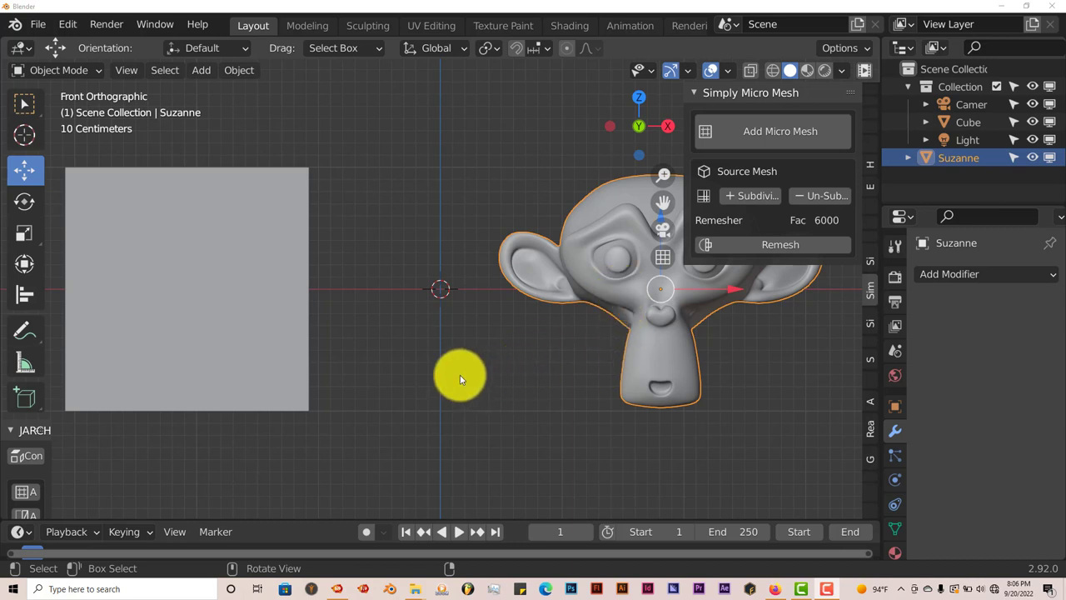
pyautogui.moveTo(208, 344)
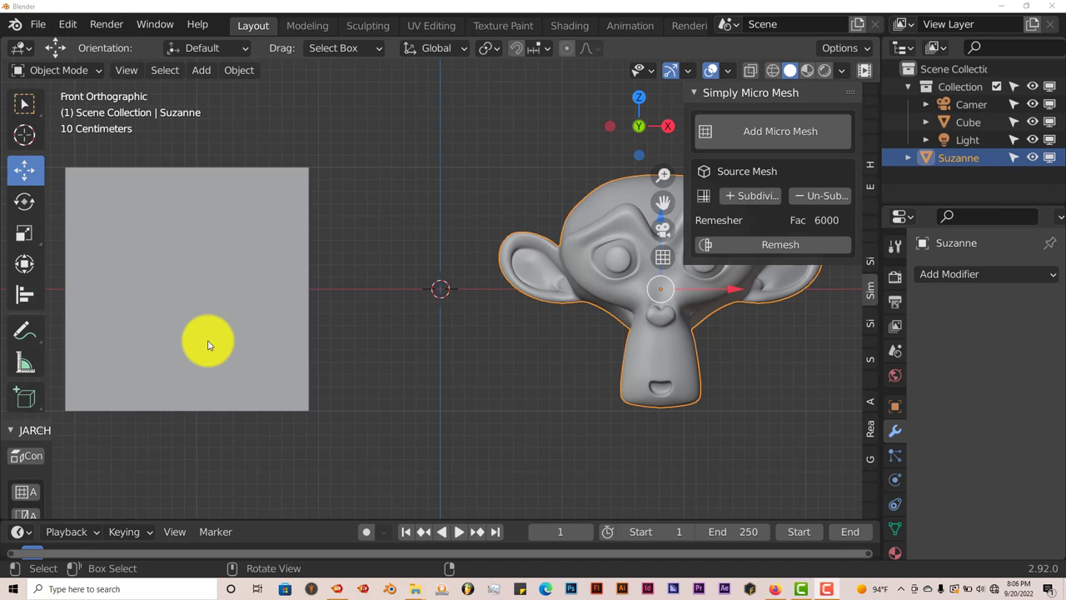
pyautogui.moveTo(335, 422)
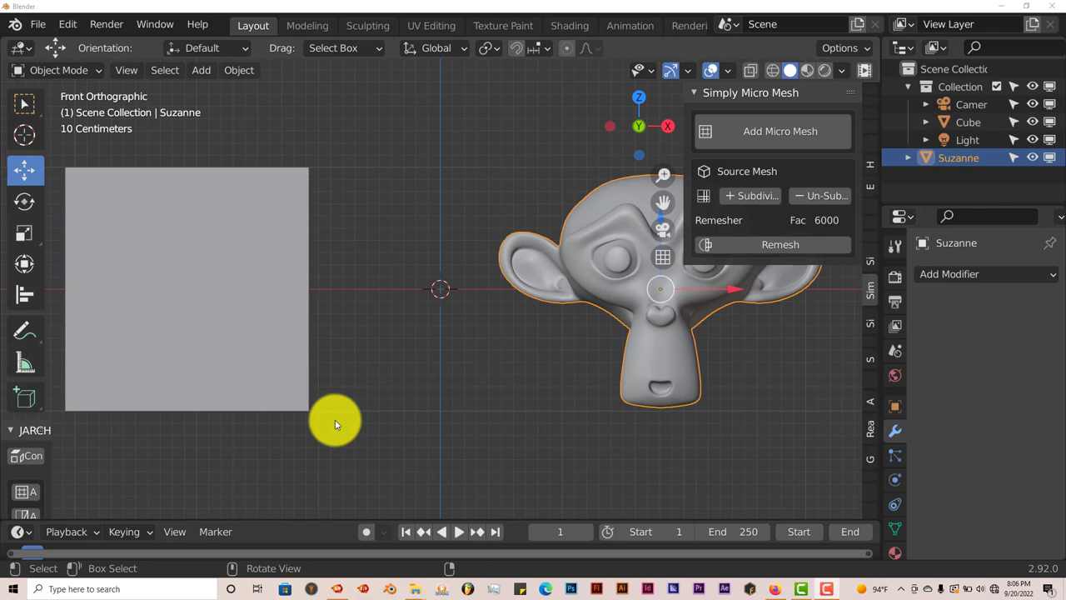
pyautogui.moveTo(237, 319)
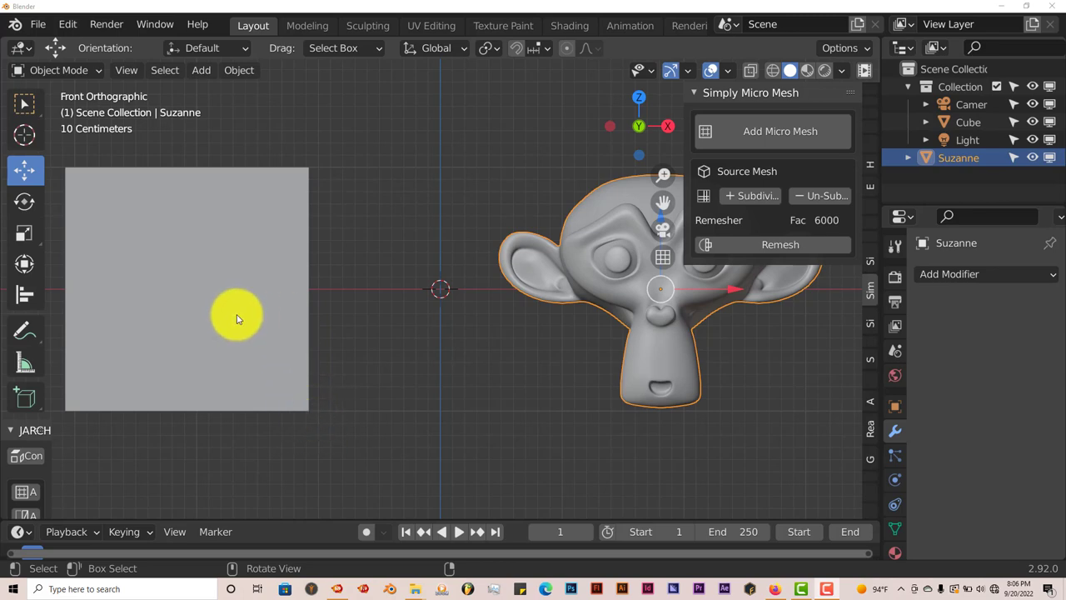
pyautogui.moveTo(241, 316)
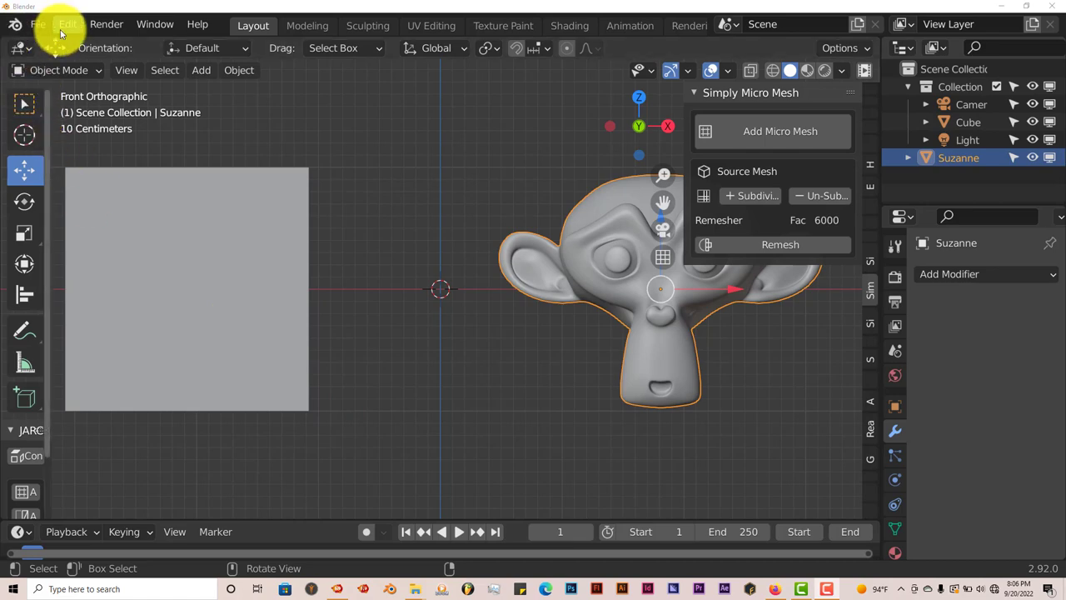
pyautogui.click(67, 23)
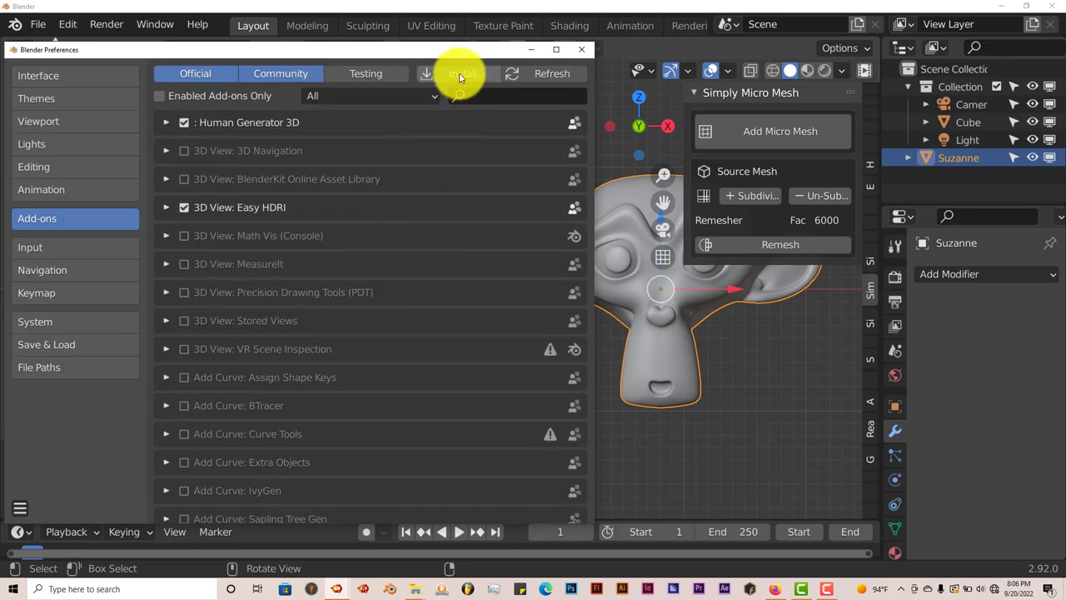
pyautogui.click(462, 73)
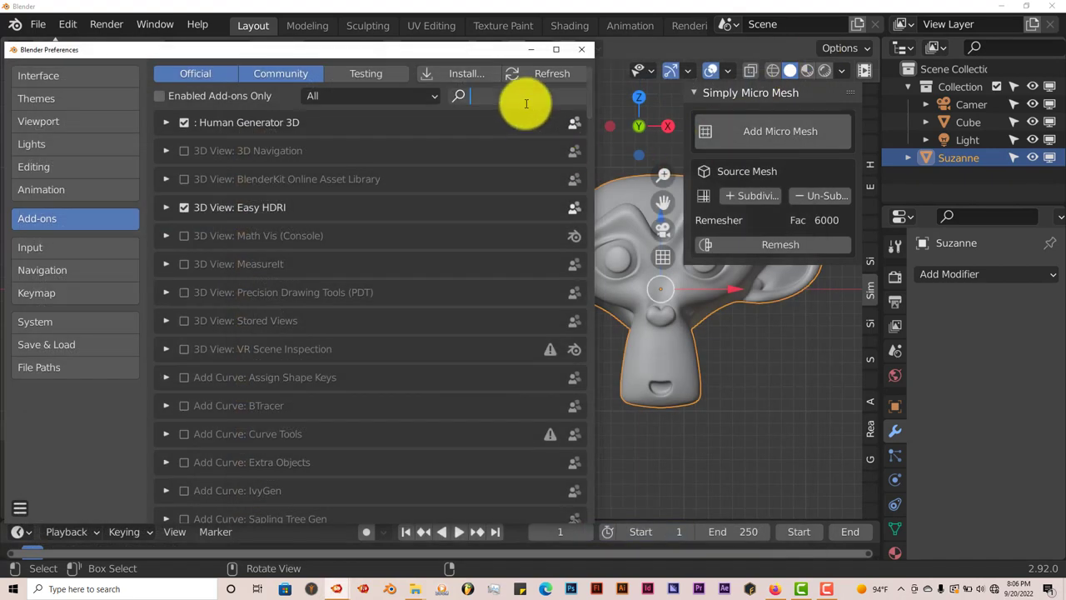
pyautogui.write('micr')
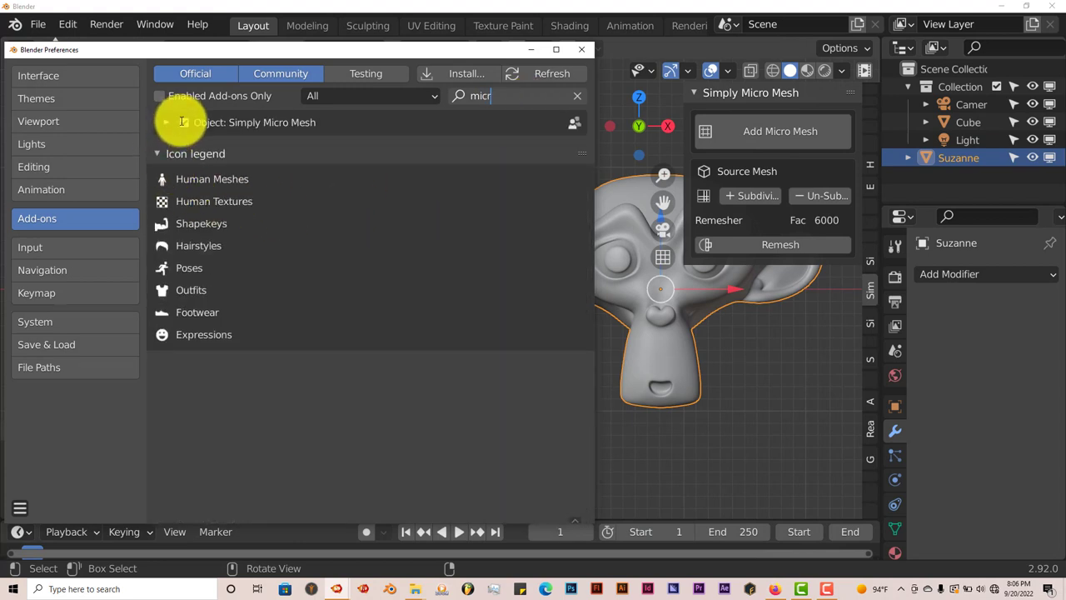
pyautogui.click(184, 123)
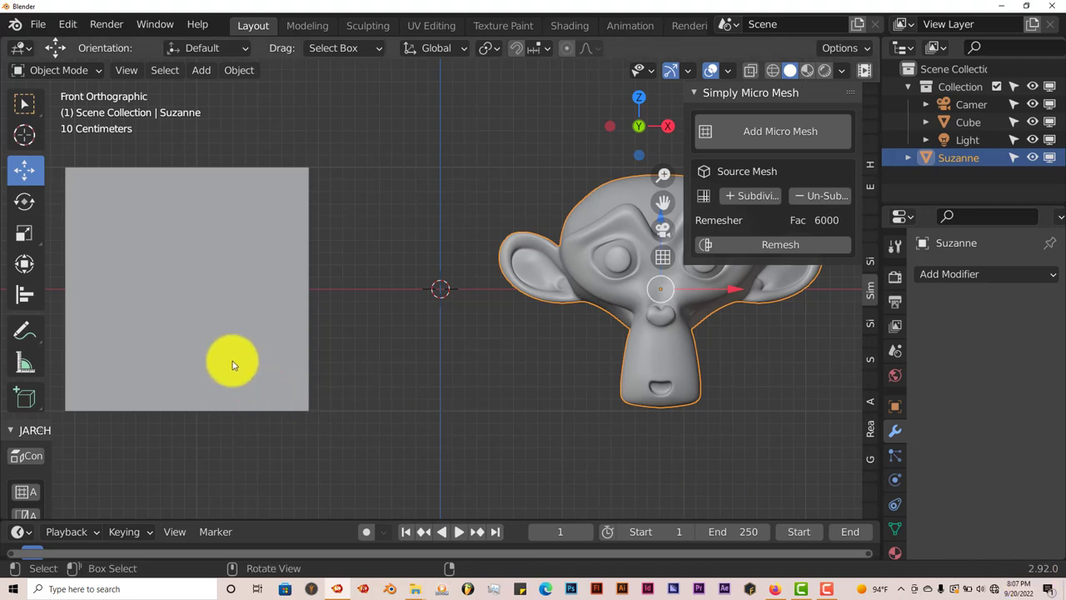
pyautogui.moveTo(192, 369)
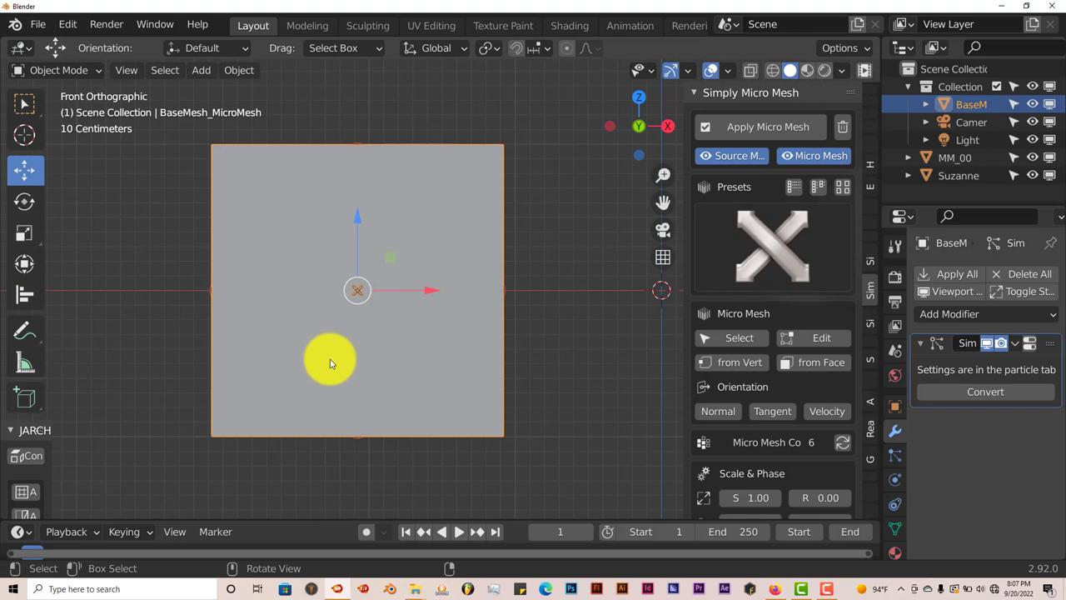
# Orbit the viewport to view the micro-meshed cube in perspective.
pyautogui.moveTo(329, 362); pyautogui.dragTo(441, 383)
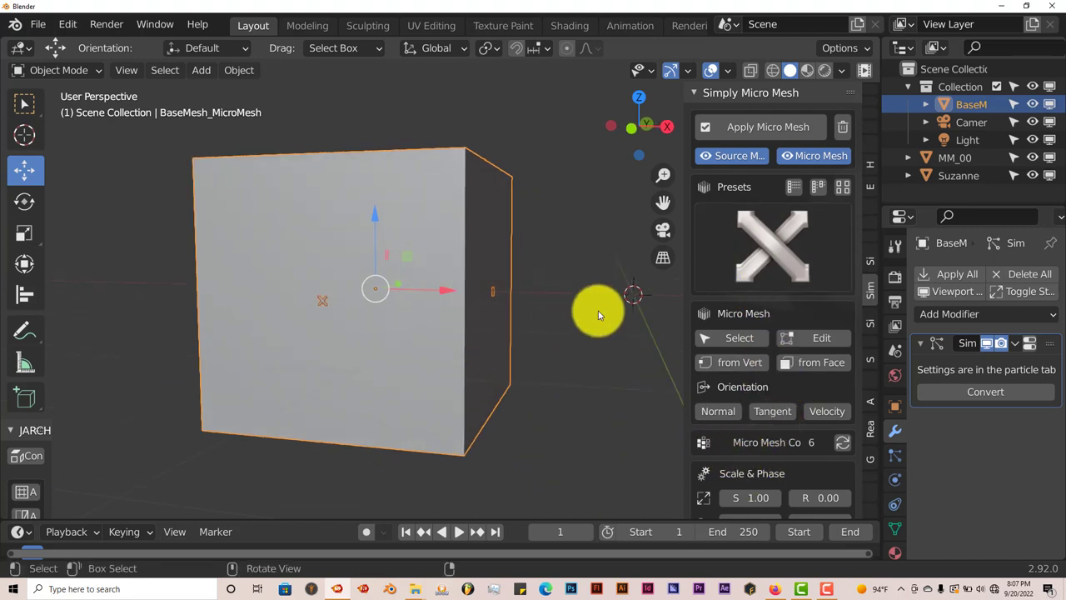
pyautogui.click(770, 246)
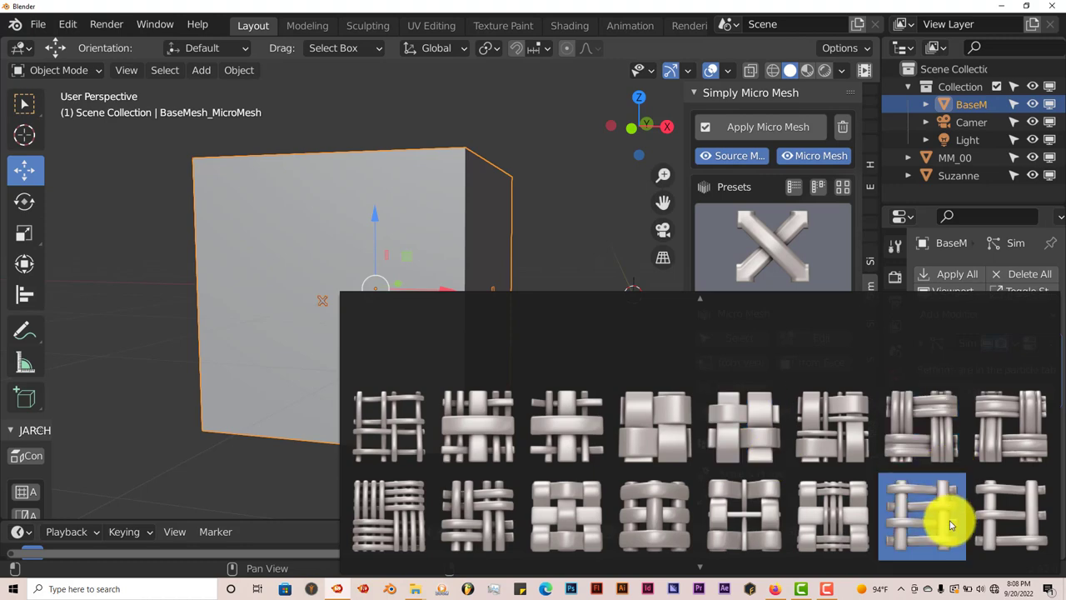
pyautogui.click(833, 515)
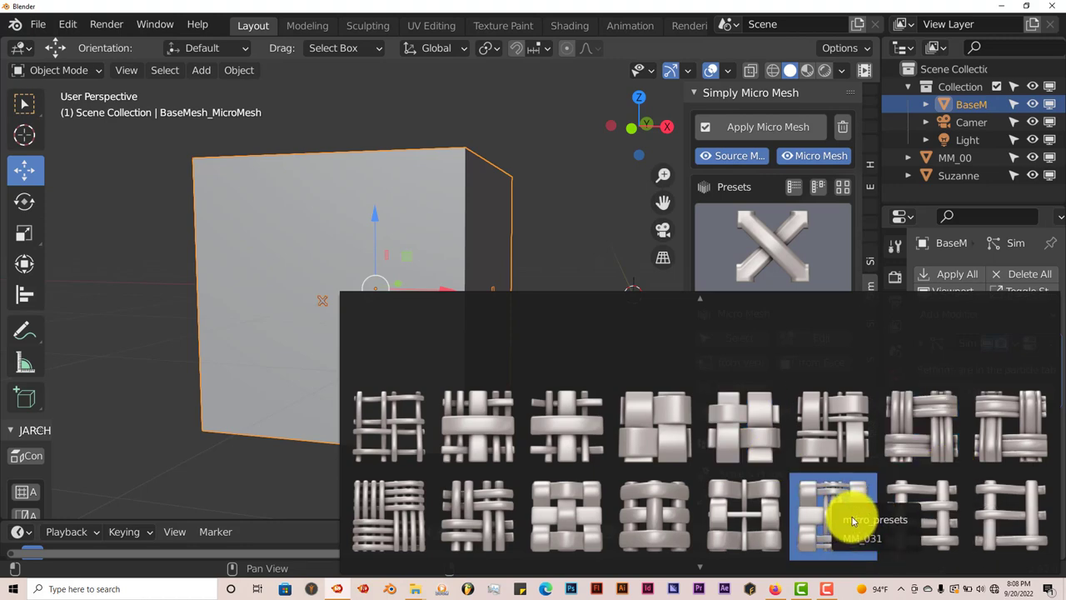
pyautogui.click(478, 425)
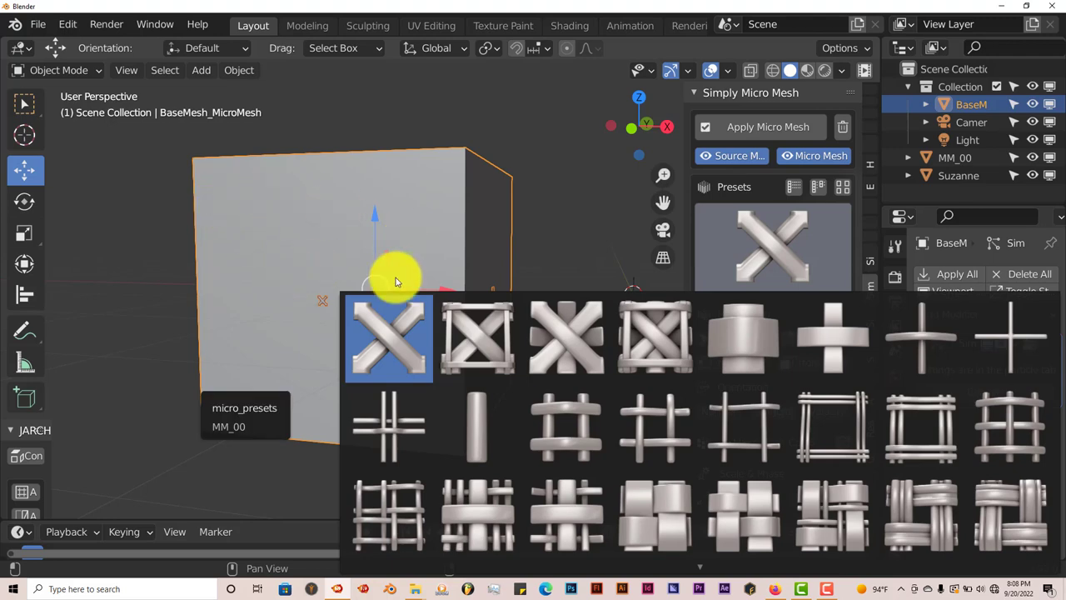
pyautogui.click(566, 514)
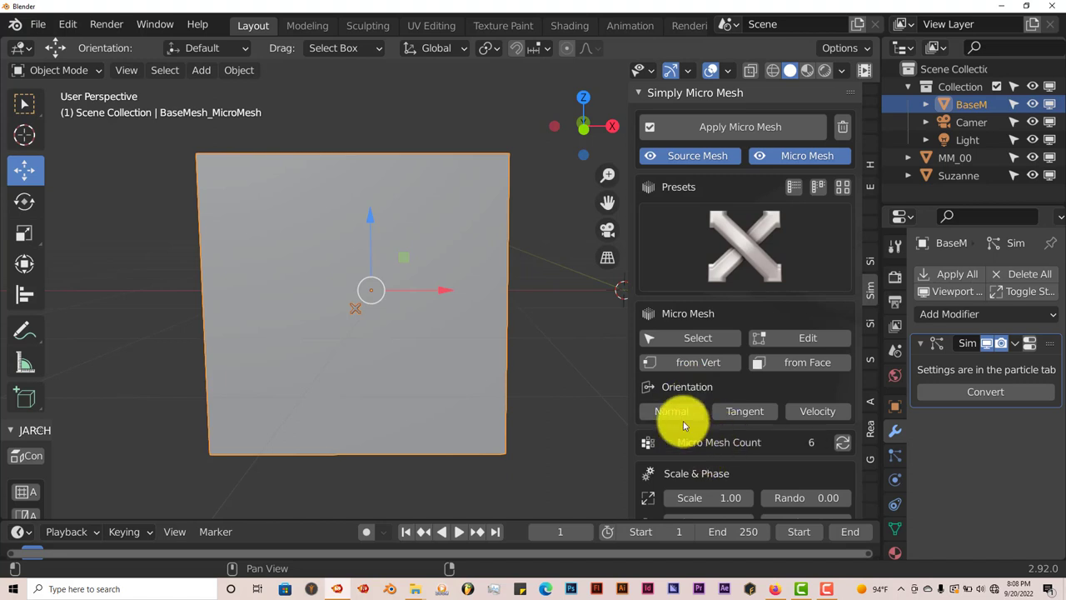
# Raise the Scale & Phase Scale value from 1.00 to 5.41.
pyautogui.scroll(-3)
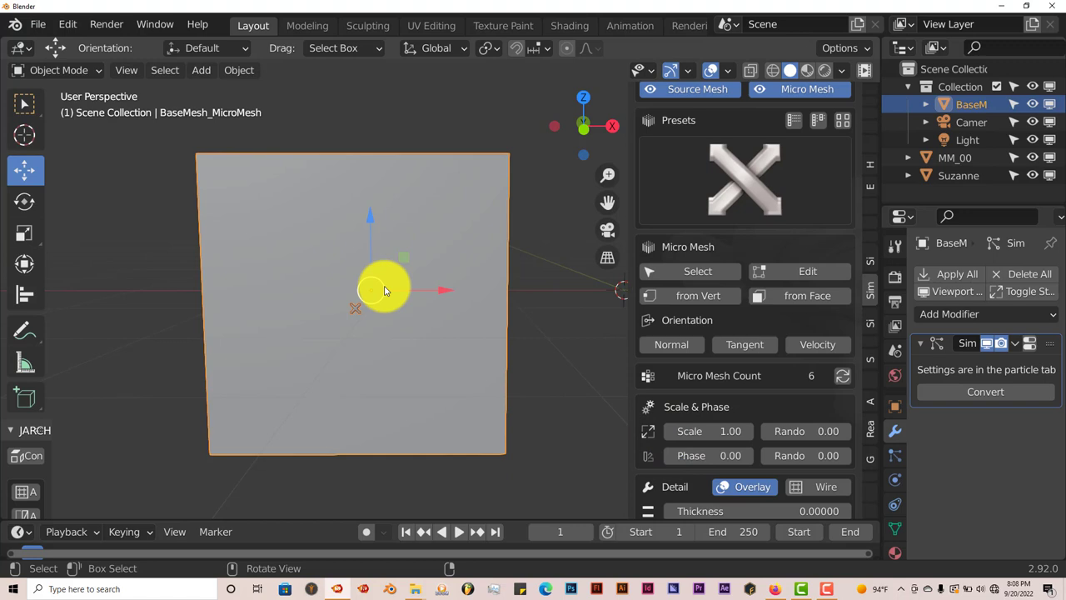
pyautogui.moveTo(708, 431); pyautogui.dragTo(754, 431)
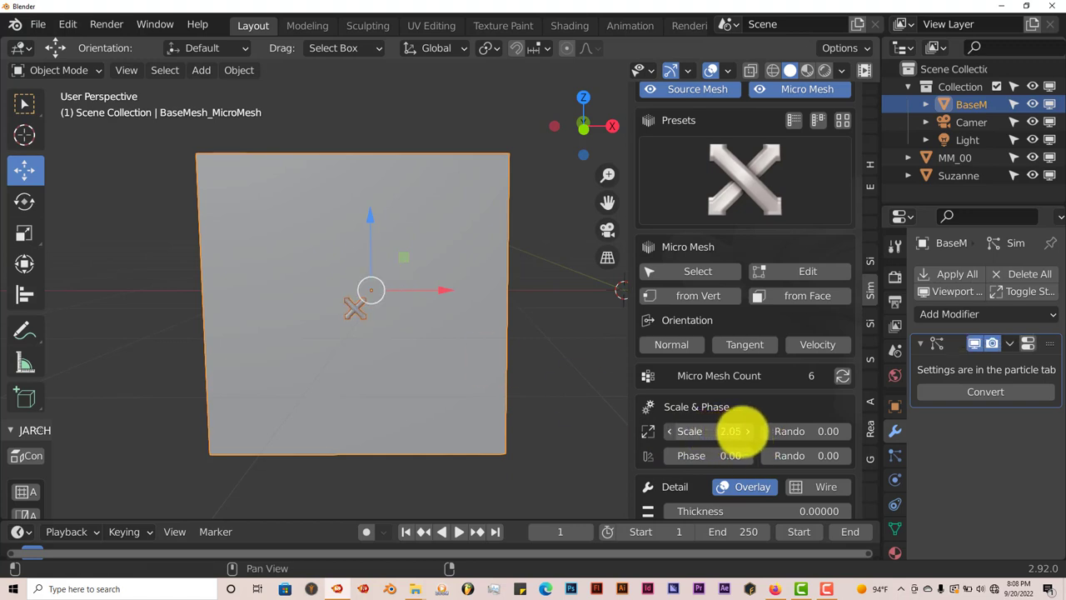
pyautogui.moveTo(731, 431); pyautogui.dragTo(730, 430)
pyautogui.write('5.41')
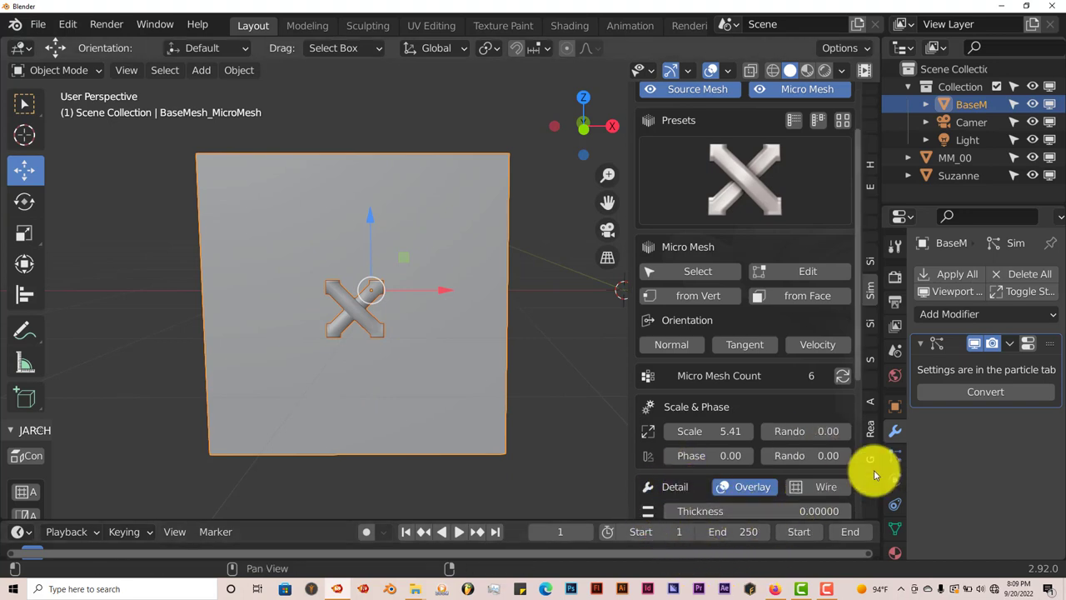
pyautogui.scroll(-3)
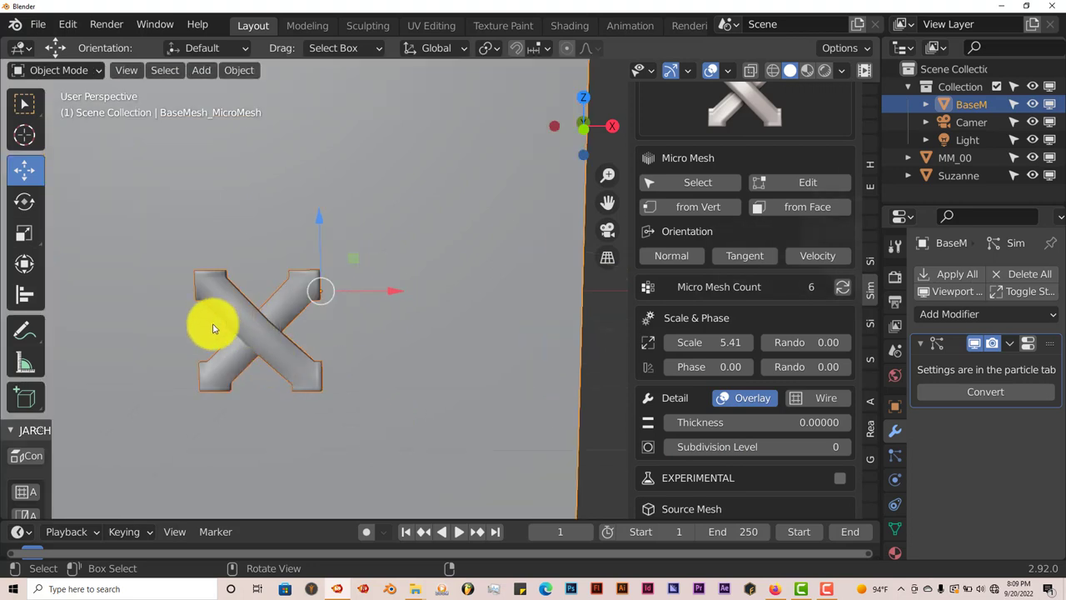
pyautogui.moveTo(254, 325)
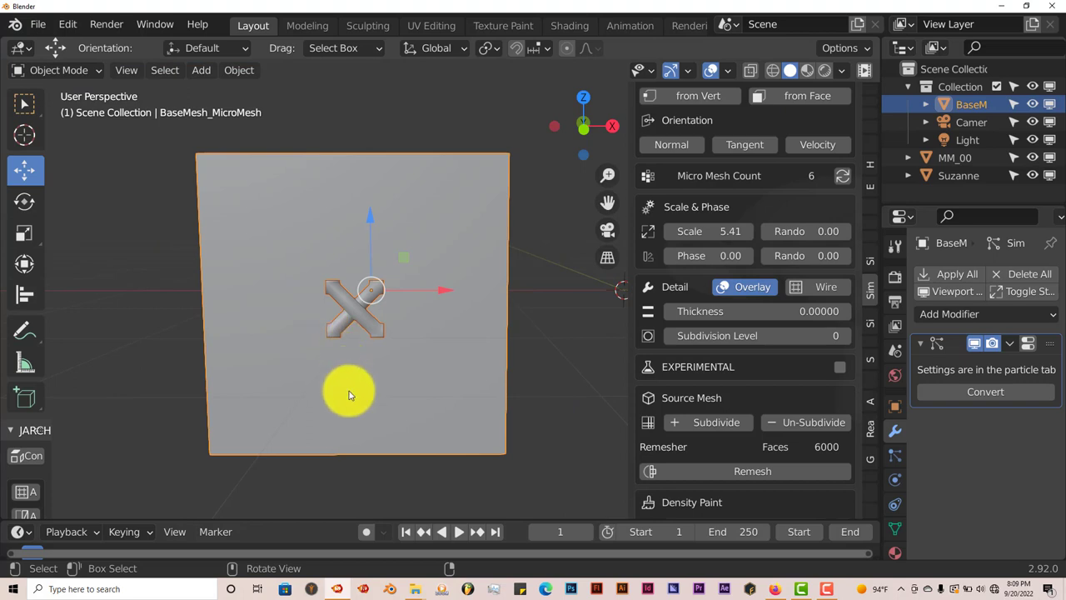
pyautogui.moveTo(383, 385)
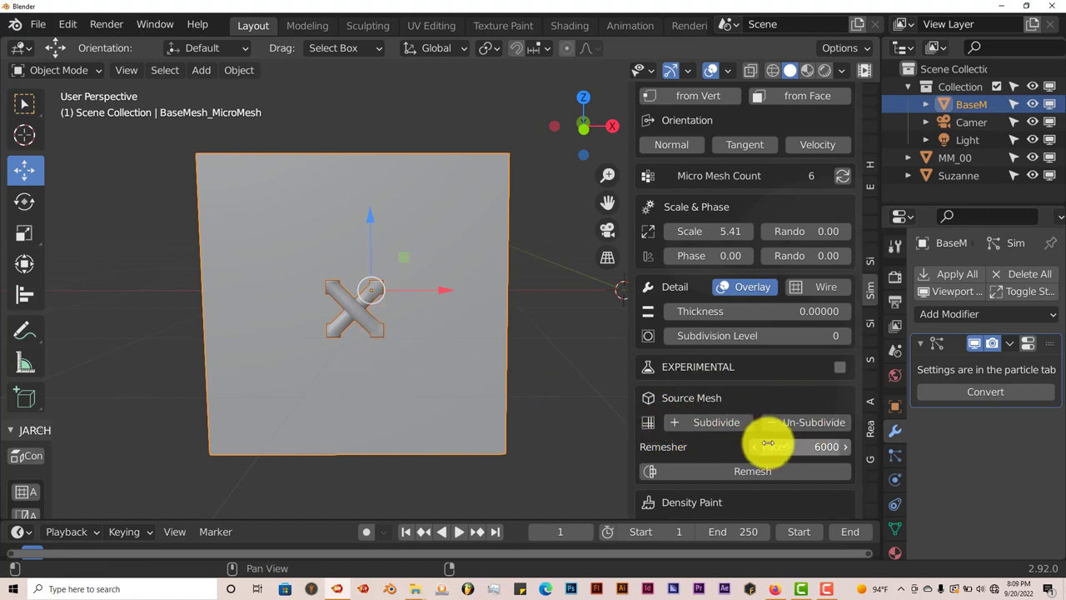
pyautogui.click(708, 422)
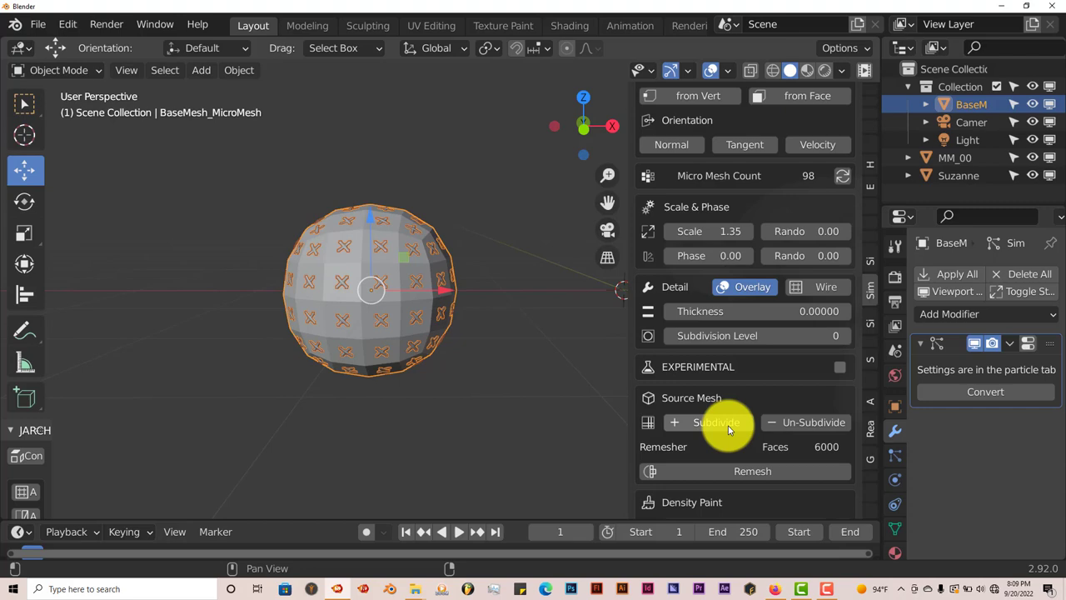
pyautogui.click(708, 422)
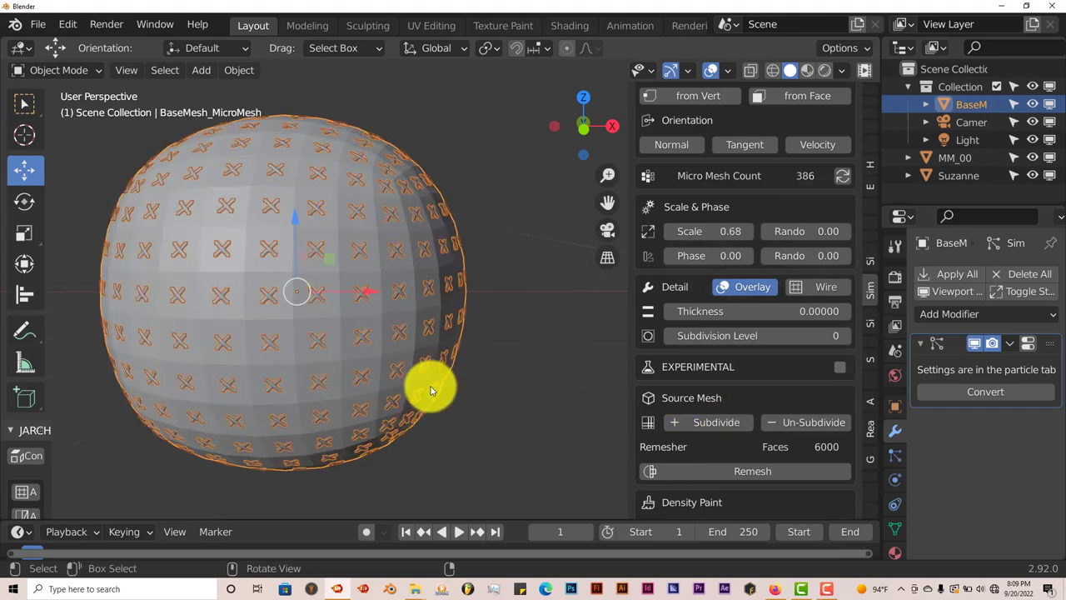
pyautogui.moveTo(431, 390); pyautogui.dragTo(333, 404)
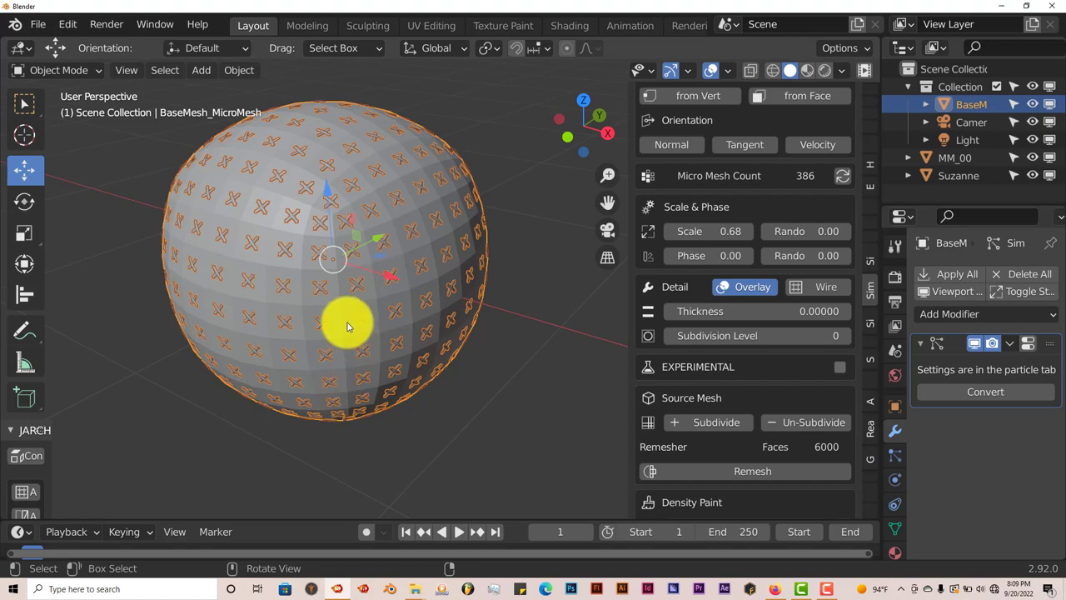
pyautogui.moveTo(348, 326); pyautogui.dragTo(408, 161)
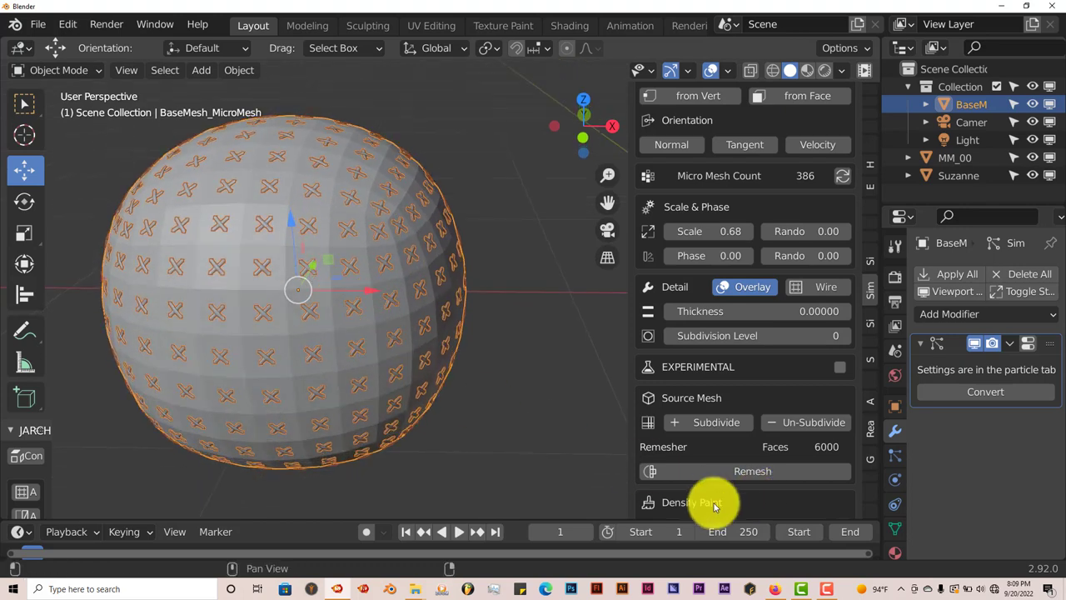
pyautogui.click(752, 470)
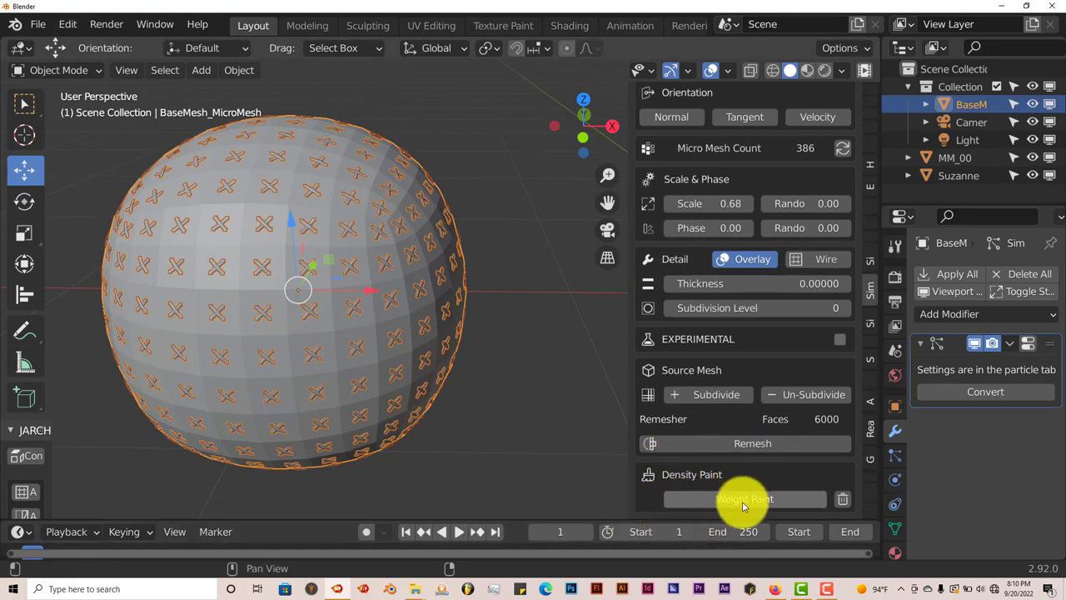
pyautogui.moveTo(744, 499)
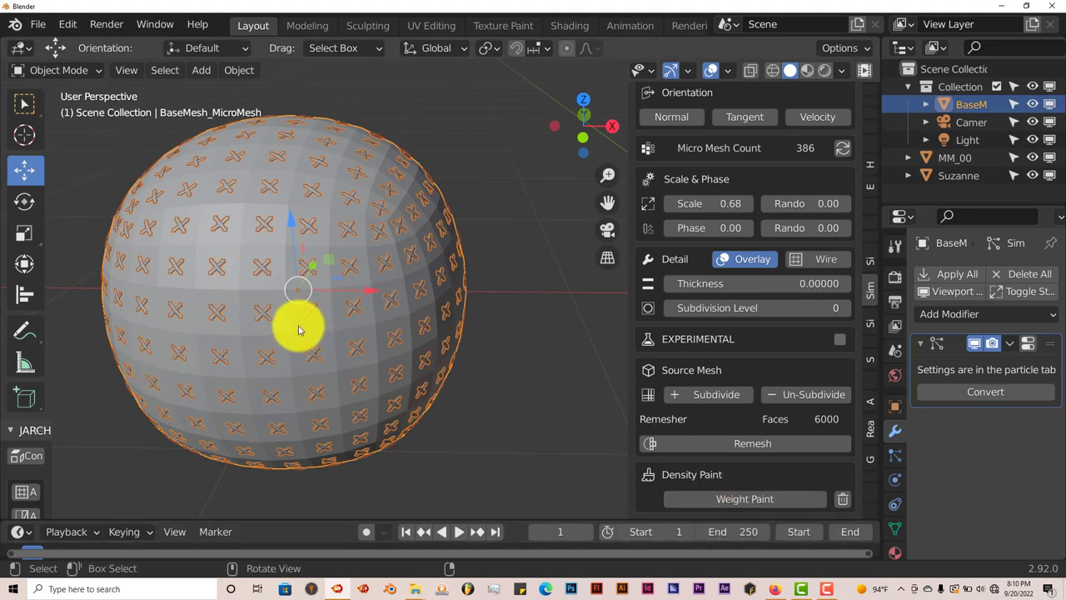
pyautogui.moveTo(263, 333)
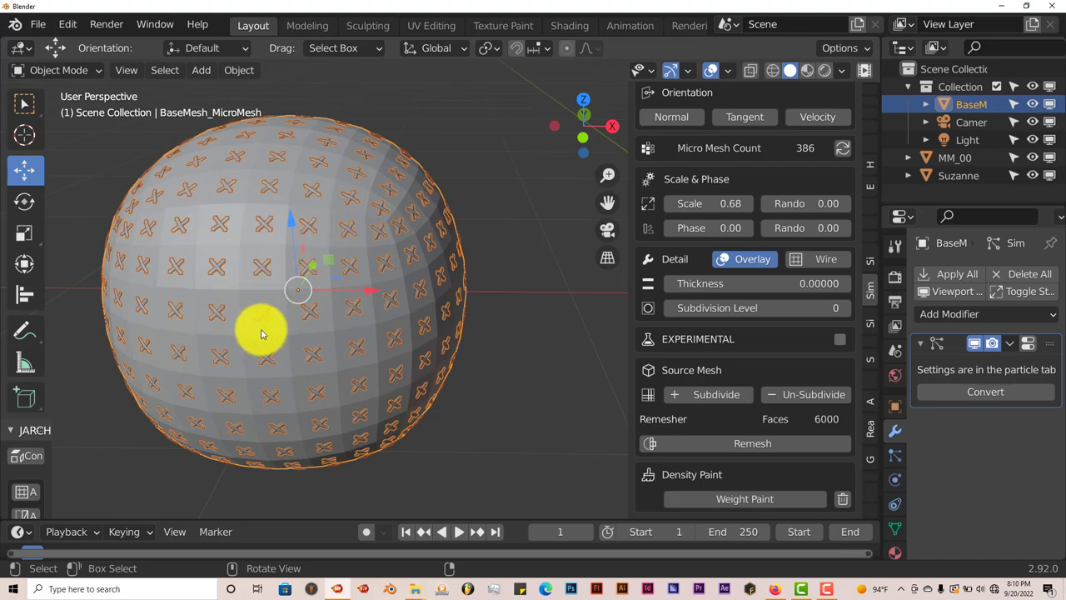
pyautogui.moveTo(281, 366)
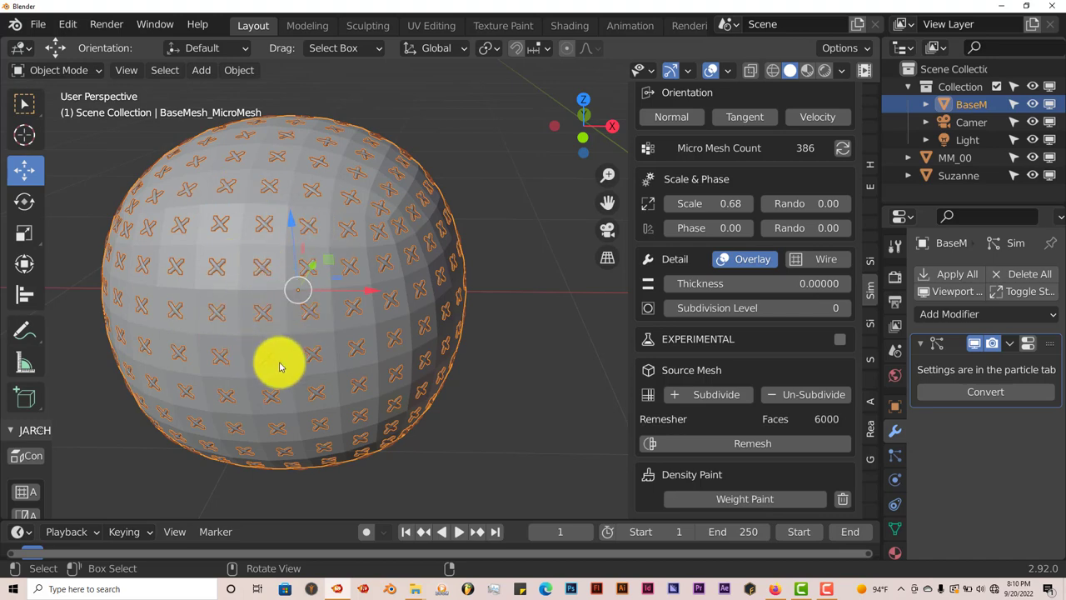
pyautogui.moveTo(340, 324)
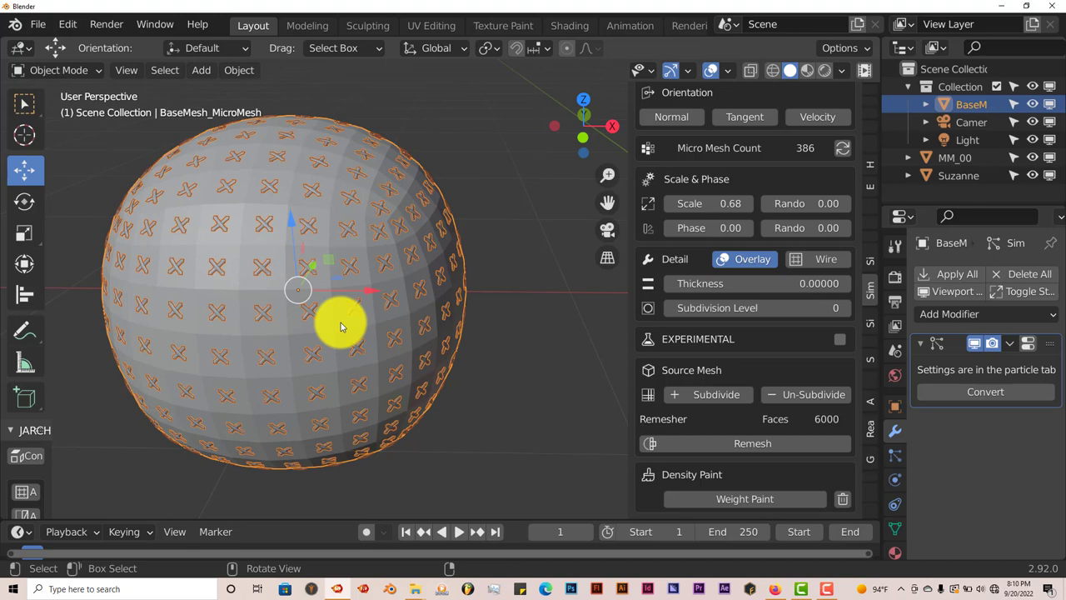
pyautogui.moveTo(340, 325); pyautogui.dragTo(301, 325)
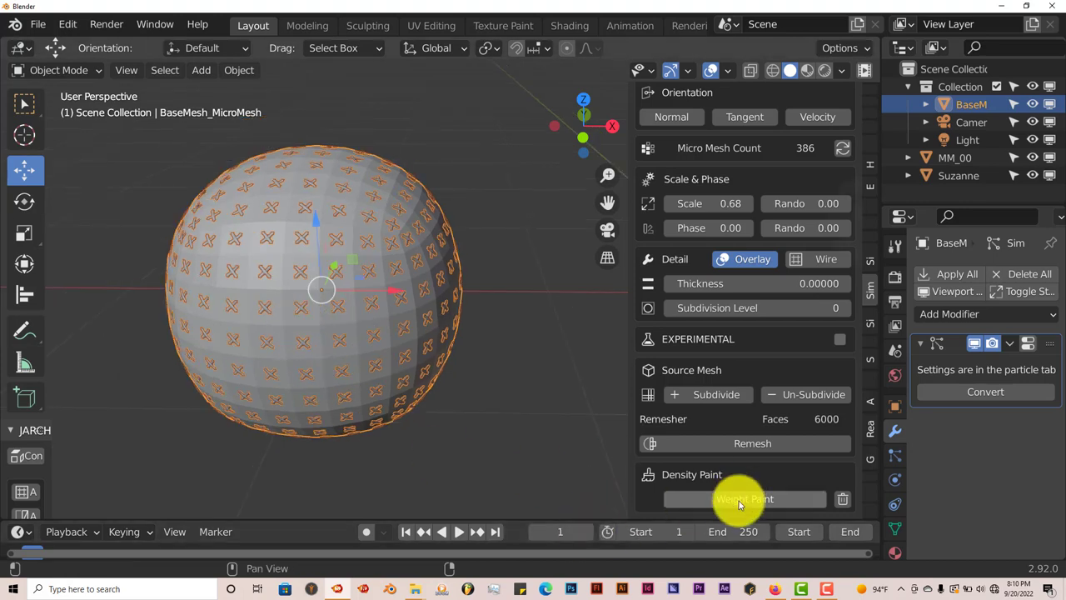
pyautogui.click(744, 498)
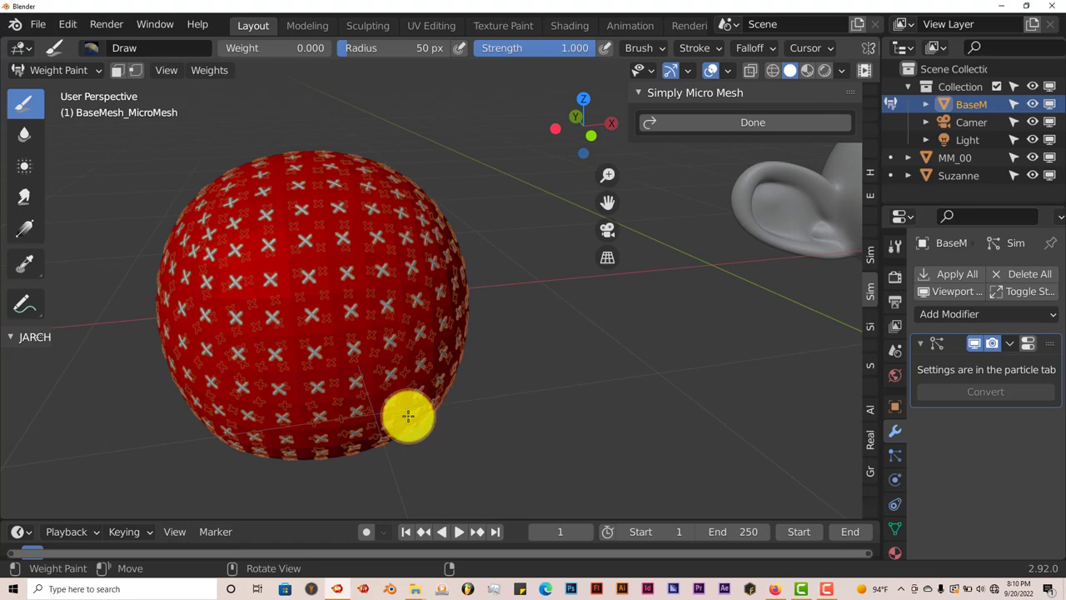
pyautogui.moveTo(383, 396)
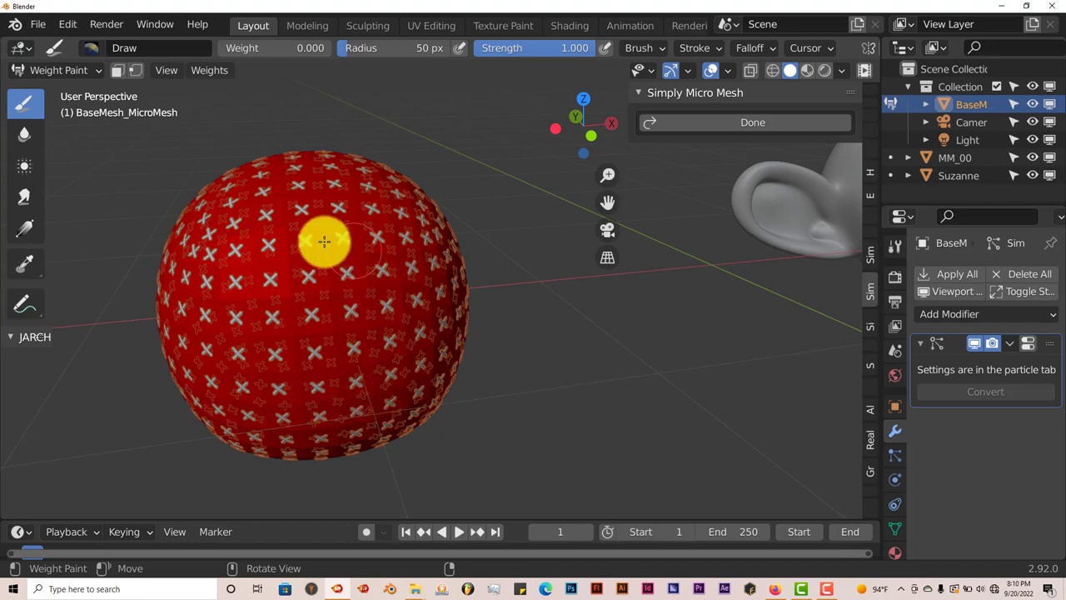
# Brush density weight over the sphere's front with several Draw brush strokes.
pyautogui.moveTo(325, 242); pyautogui.dragTo(295, 381)
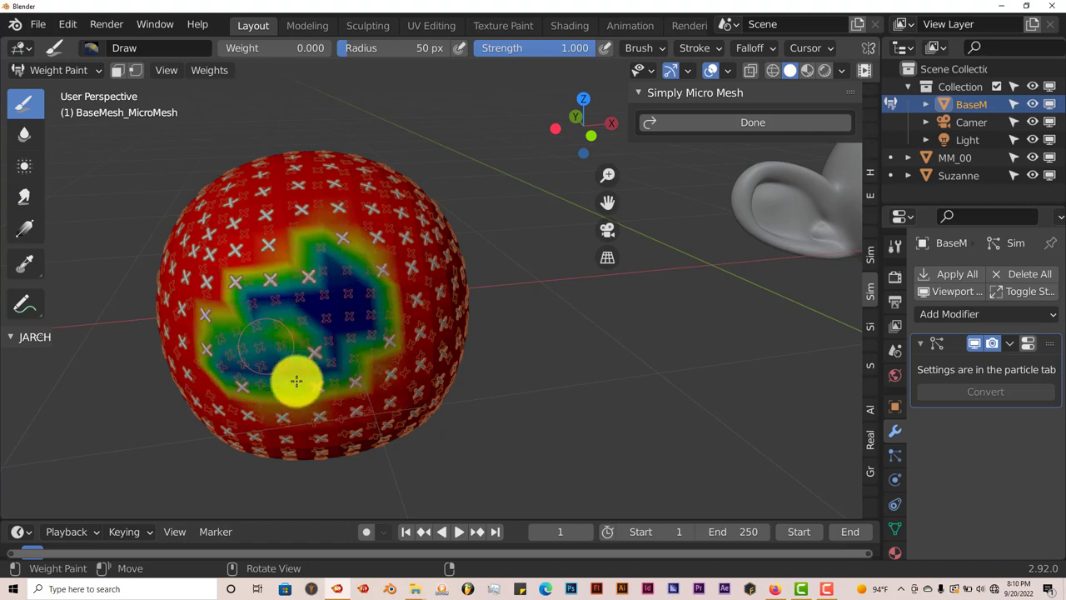
pyautogui.moveTo(296, 381); pyautogui.dragTo(301, 382)
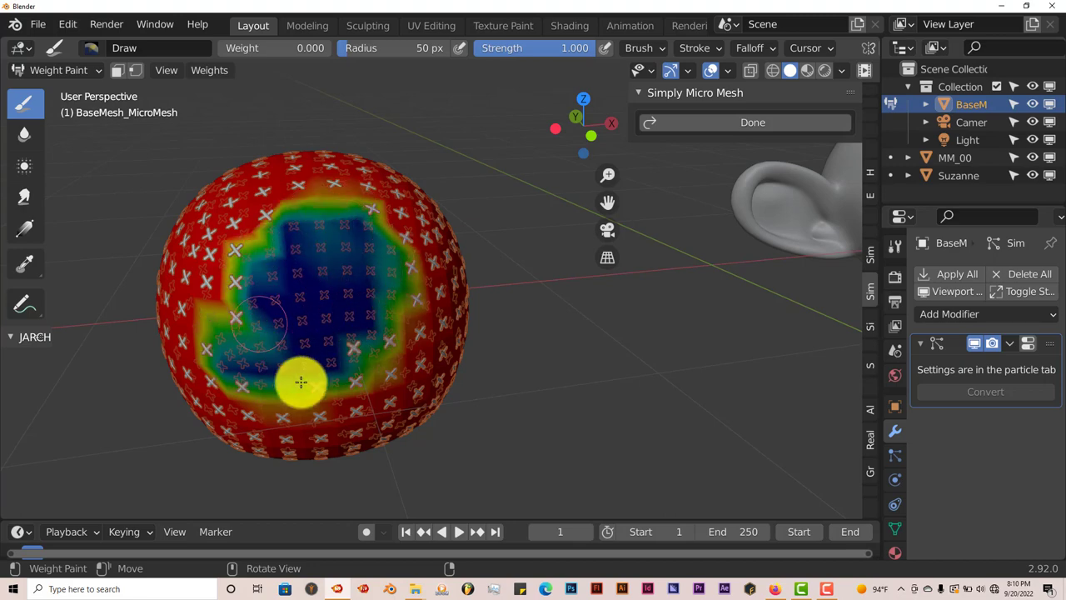
pyautogui.moveTo(302, 381); pyautogui.dragTo(290, 402)
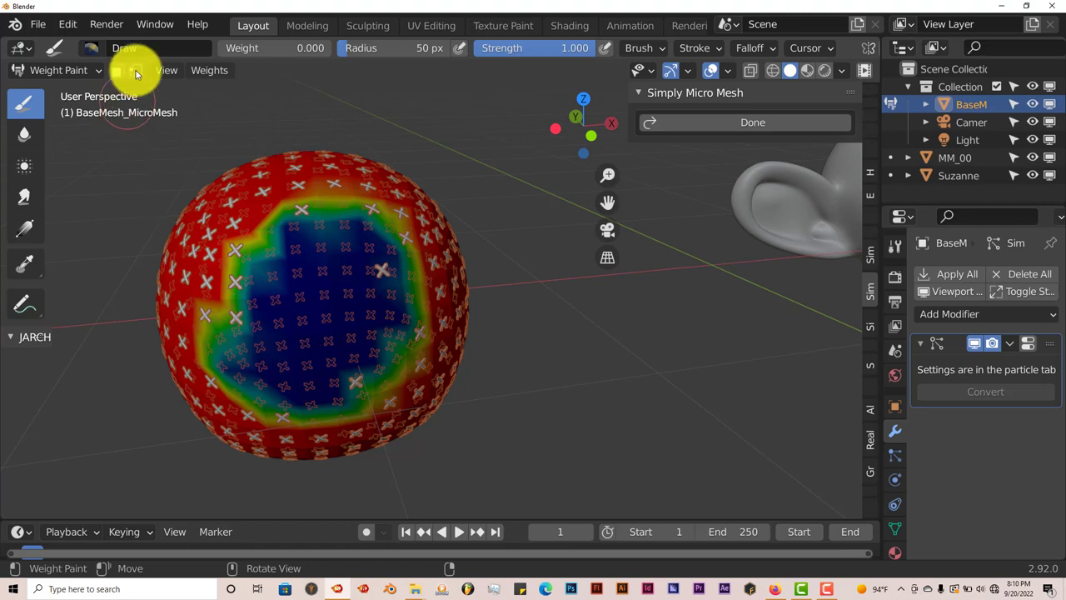
pyautogui.click(124, 48)
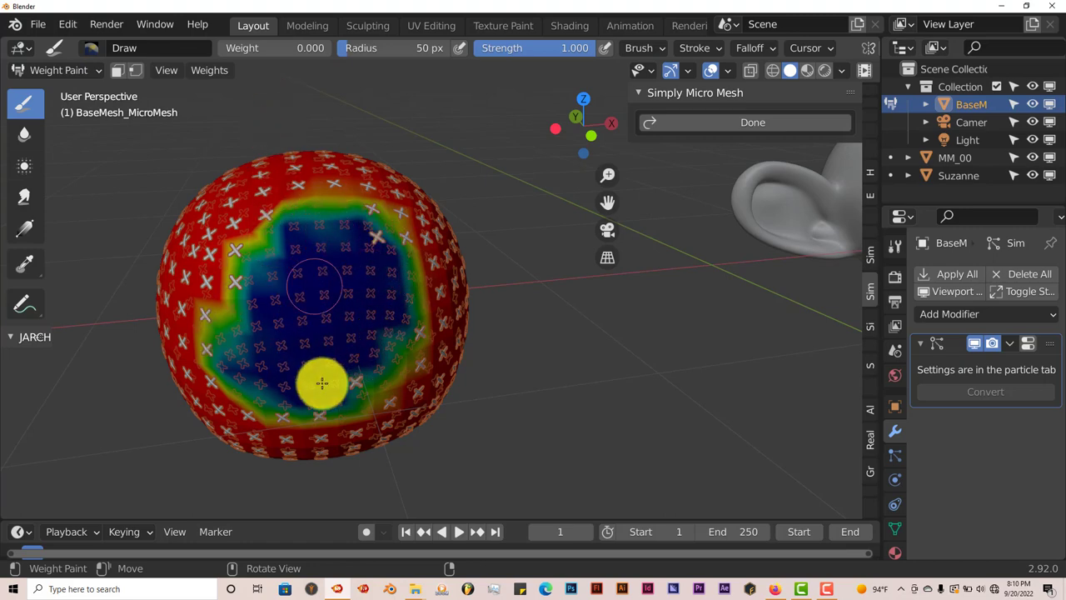
pyautogui.moveTo(323, 383); pyautogui.dragTo(333, 343)
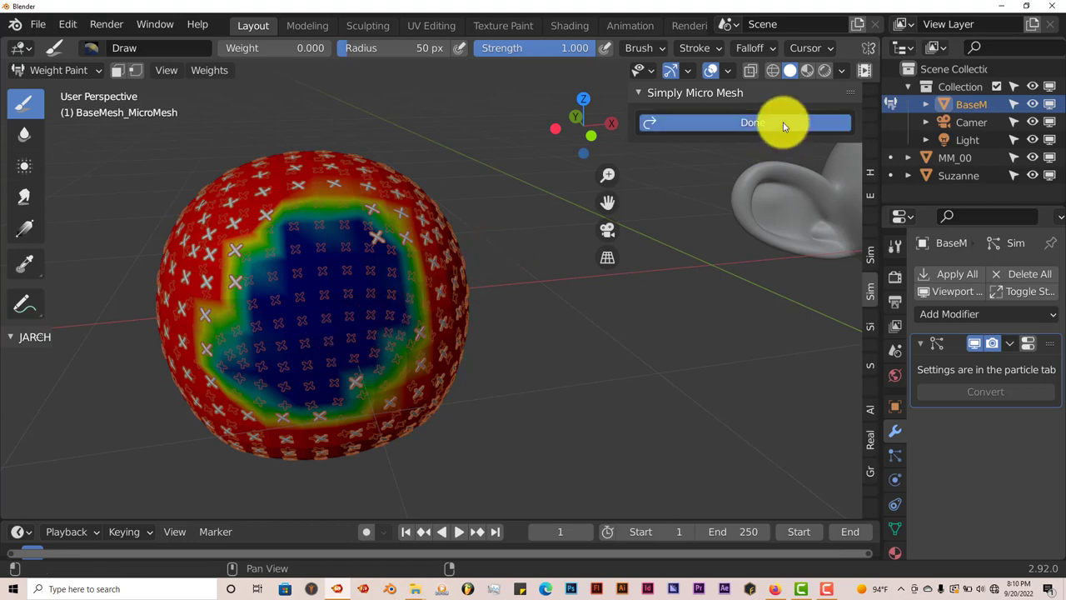
# Confirm density painting with Done and orbit to inspect the sparser front.
pyautogui.click(752, 122)
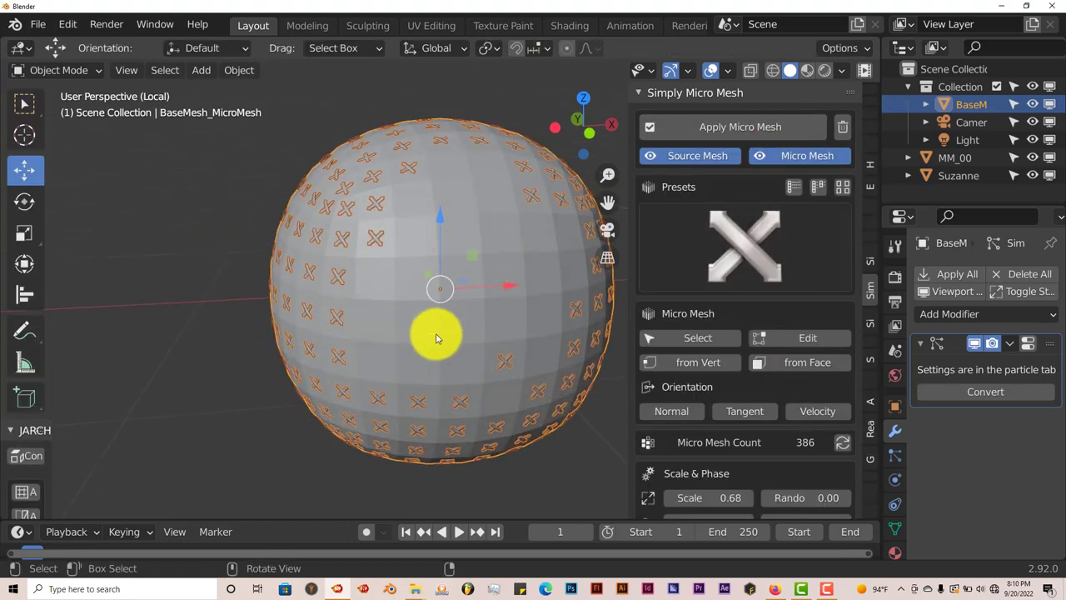
pyautogui.moveTo(437, 337); pyautogui.dragTo(475, 375)
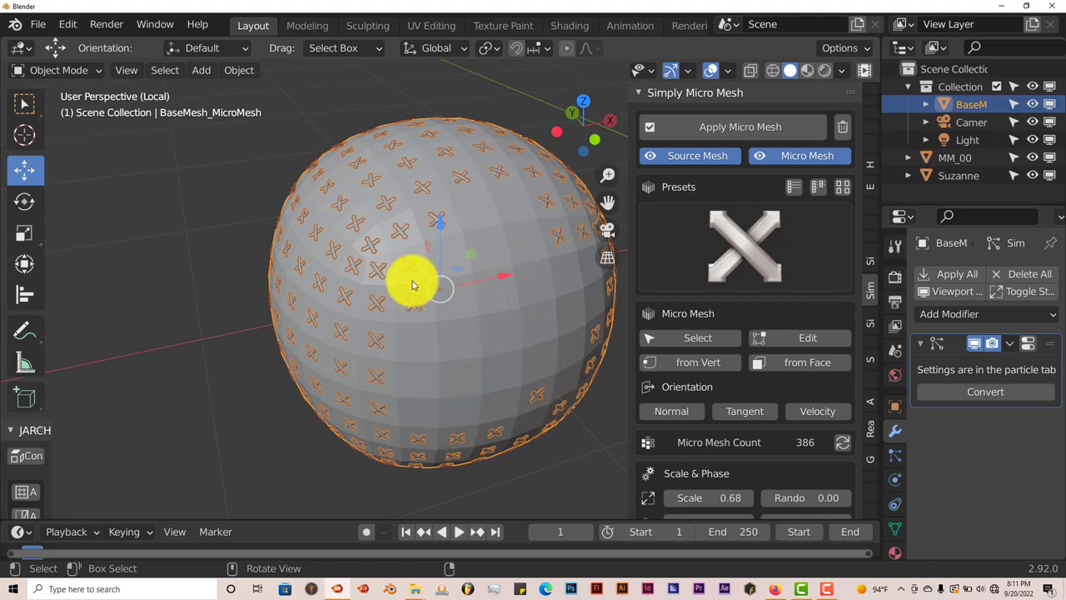
pyautogui.moveTo(416, 283); pyautogui.dragTo(433, 391)
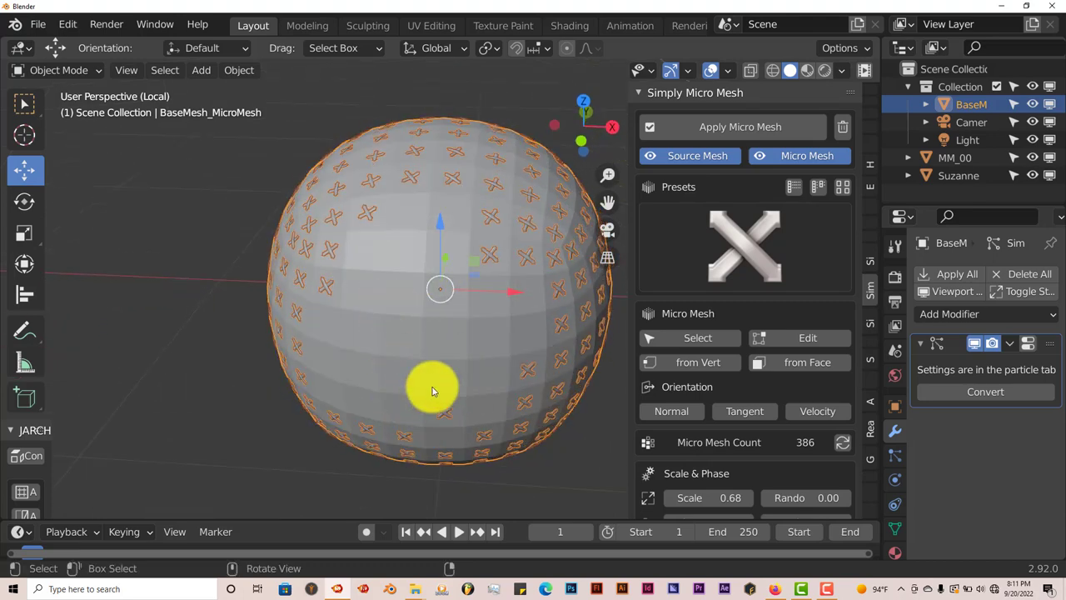
pyautogui.moveTo(514, 348)
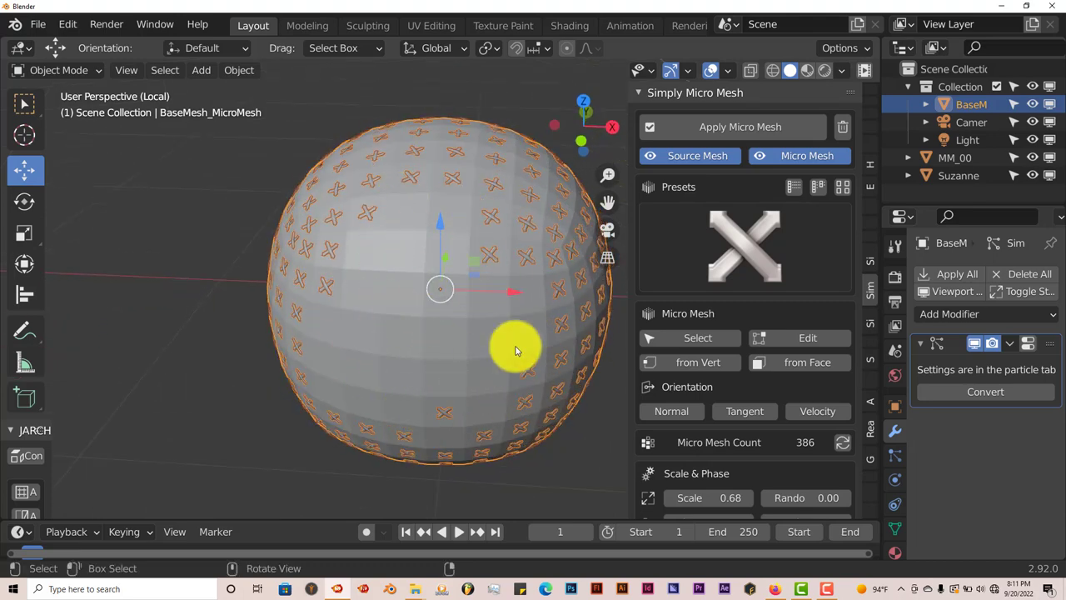
pyautogui.moveTo(450, 403)
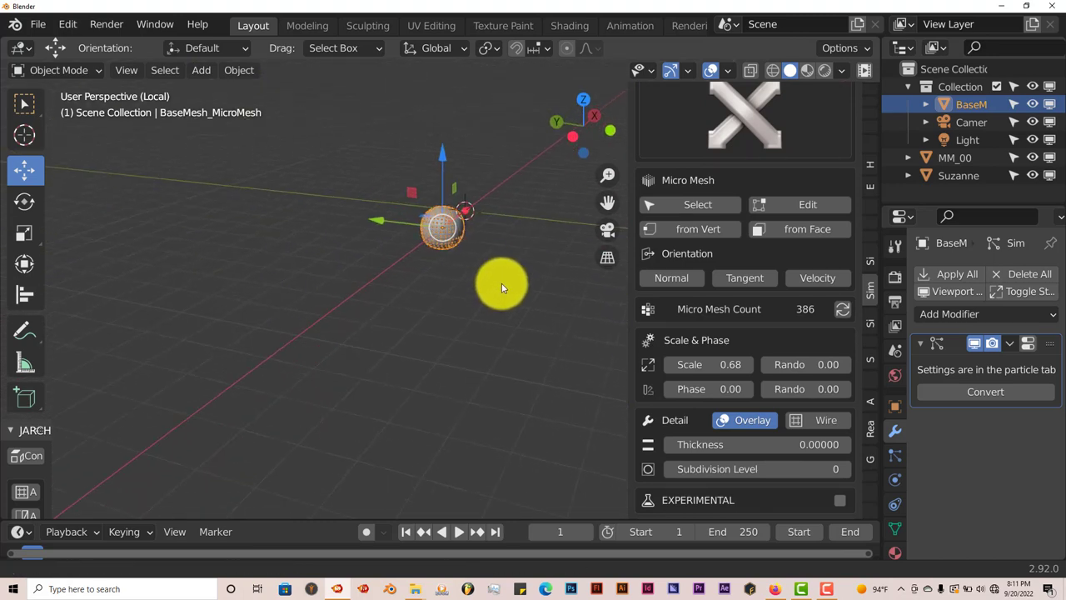
# Select the micro-meshed sphere for removal and open the Add menu.
pyautogui.moveTo(500, 287); pyautogui.dragTo(496, 308)
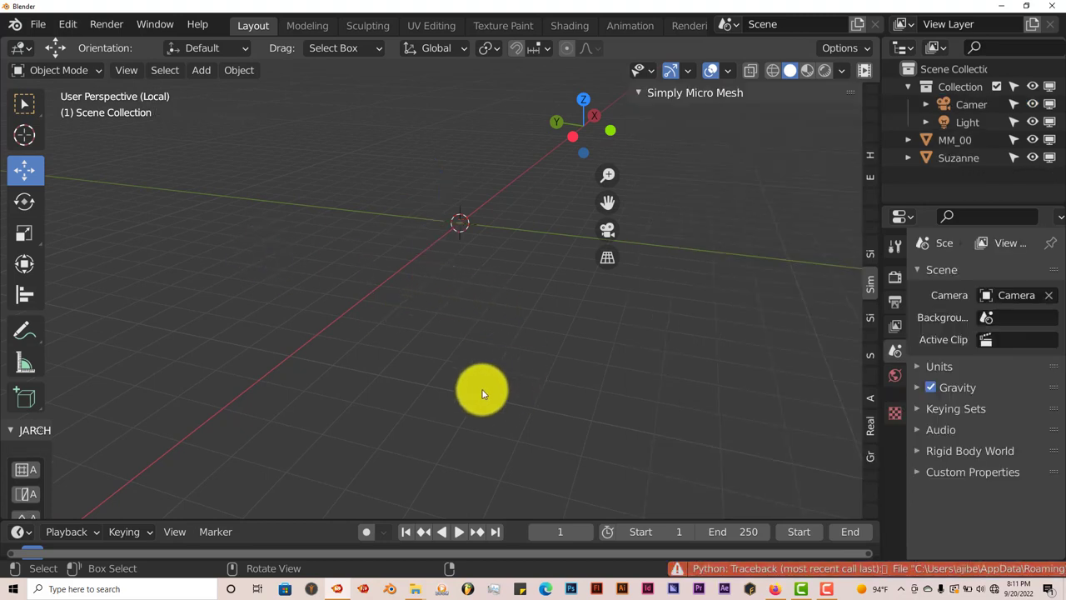
pyautogui.click(200, 70)
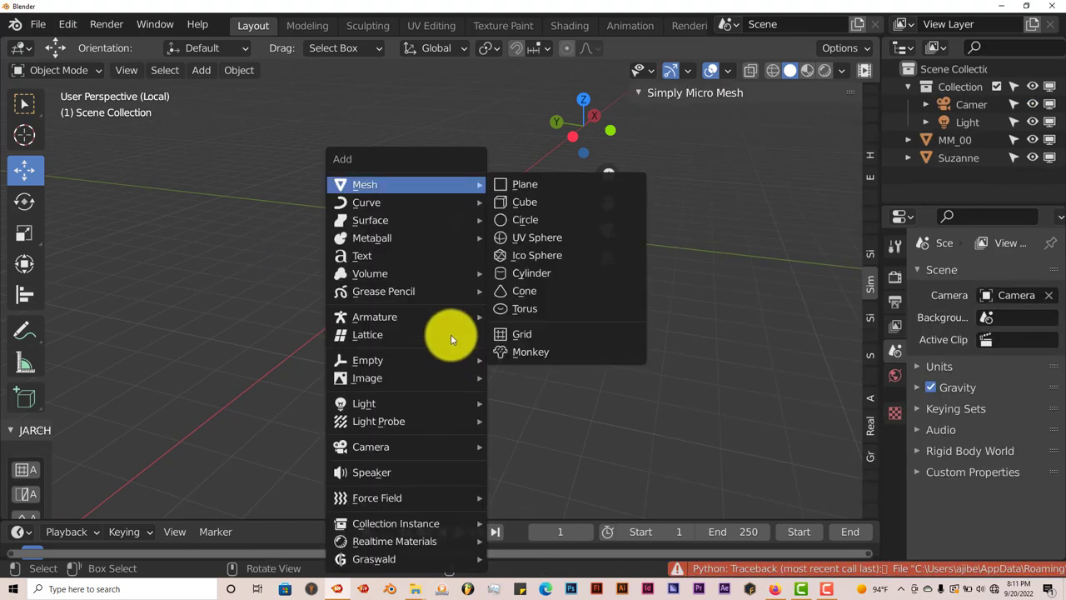
pyautogui.moveTo(602, 322)
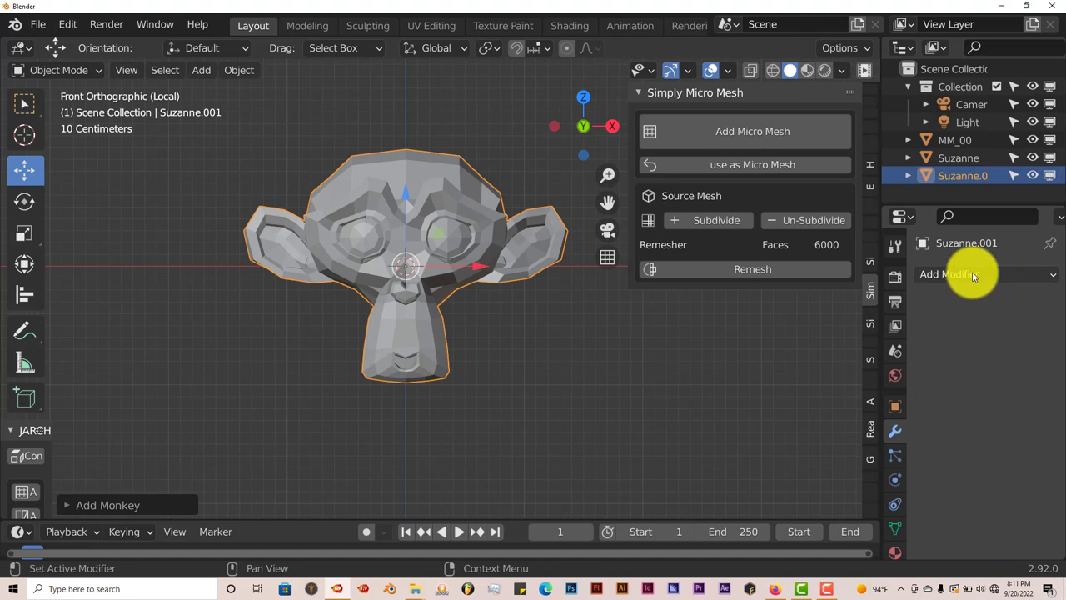
# Add a Subdivision modifier to Suzanne, set Levels Viewport to 2, and apply it.
pyautogui.click(950, 273)
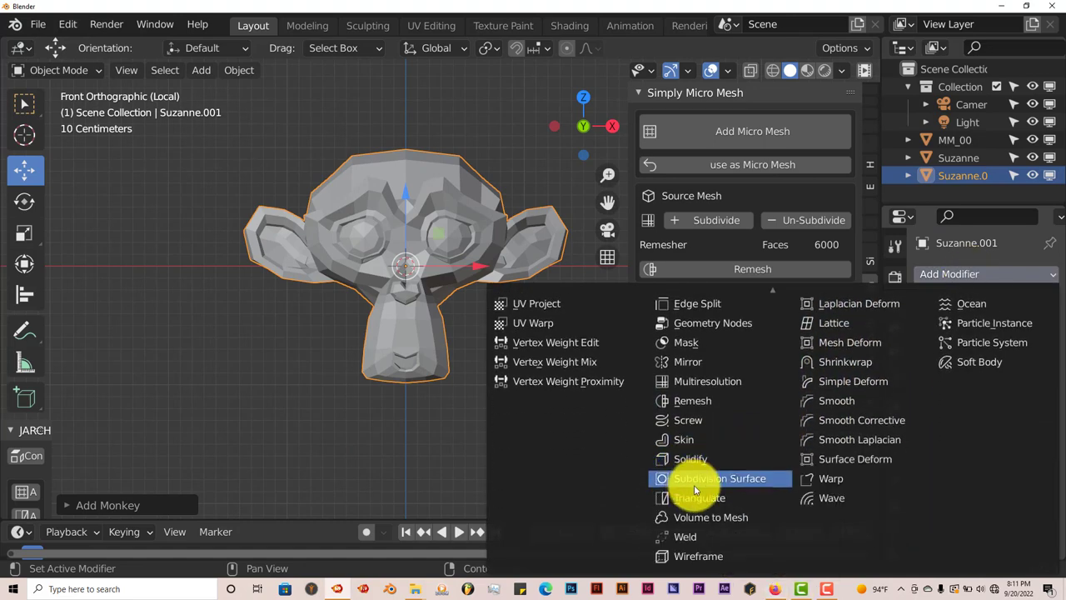
pyautogui.click(719, 478)
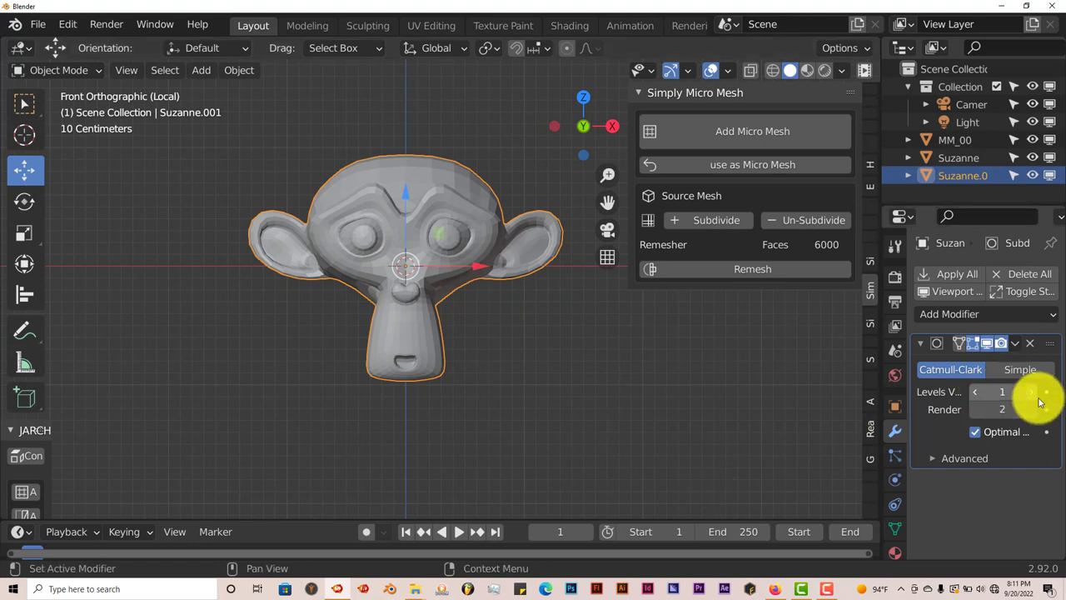
pyautogui.click(1031, 391)
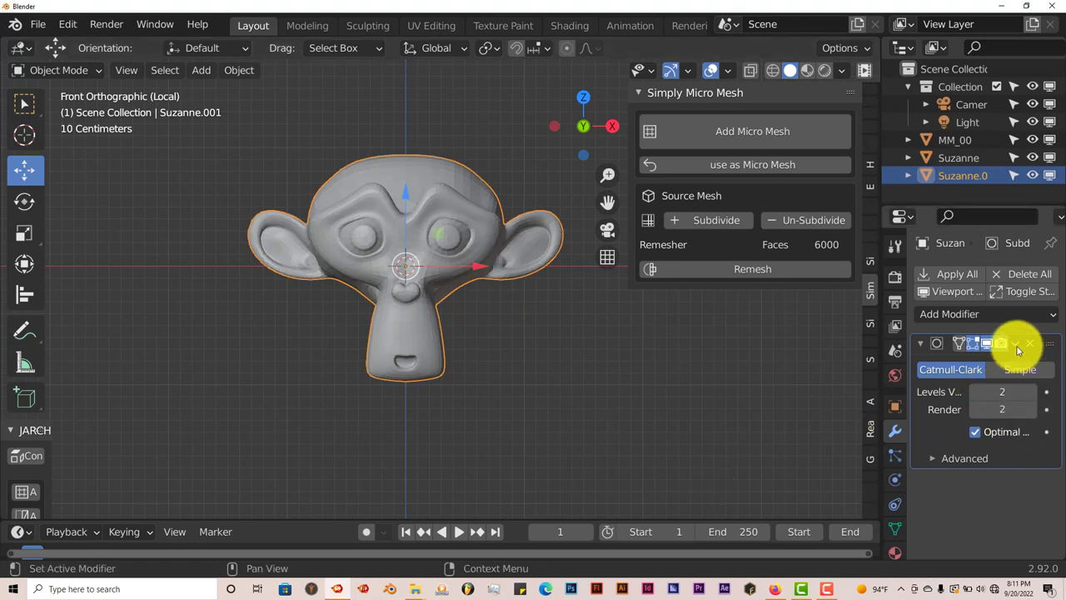
pyautogui.click(1030, 344)
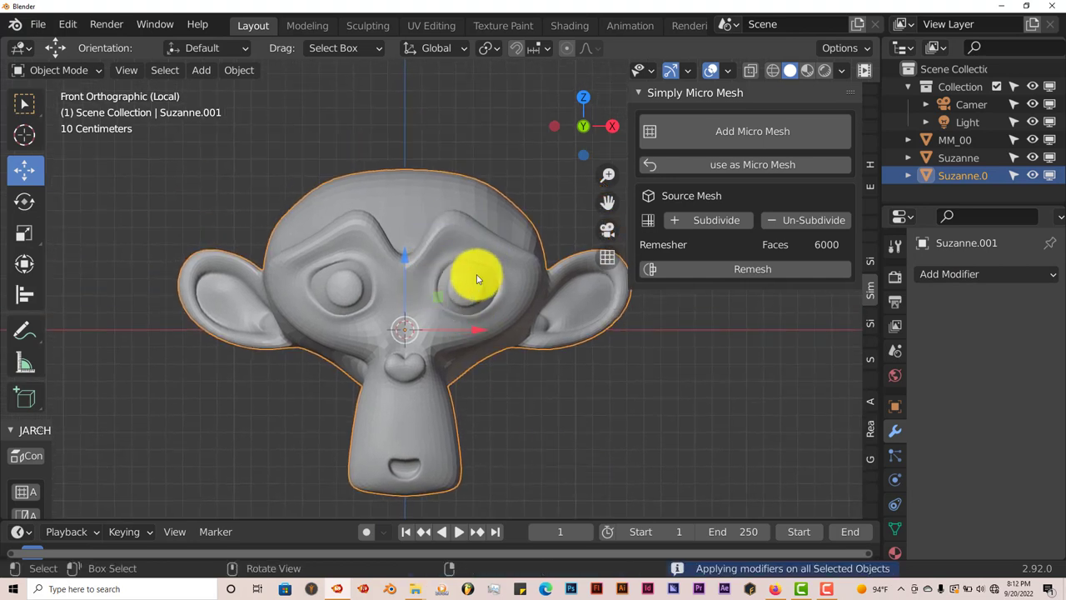
pyautogui.moveTo(439, 207)
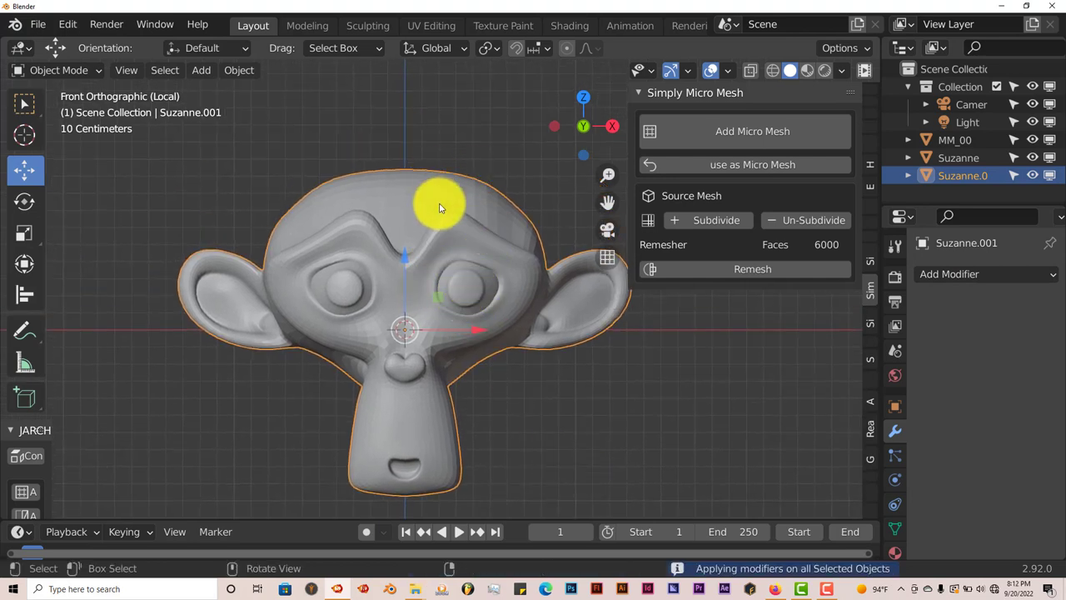
# Add Micro Mesh to Suzanne and swap the X preset for square frames.
pyautogui.click(742, 131)
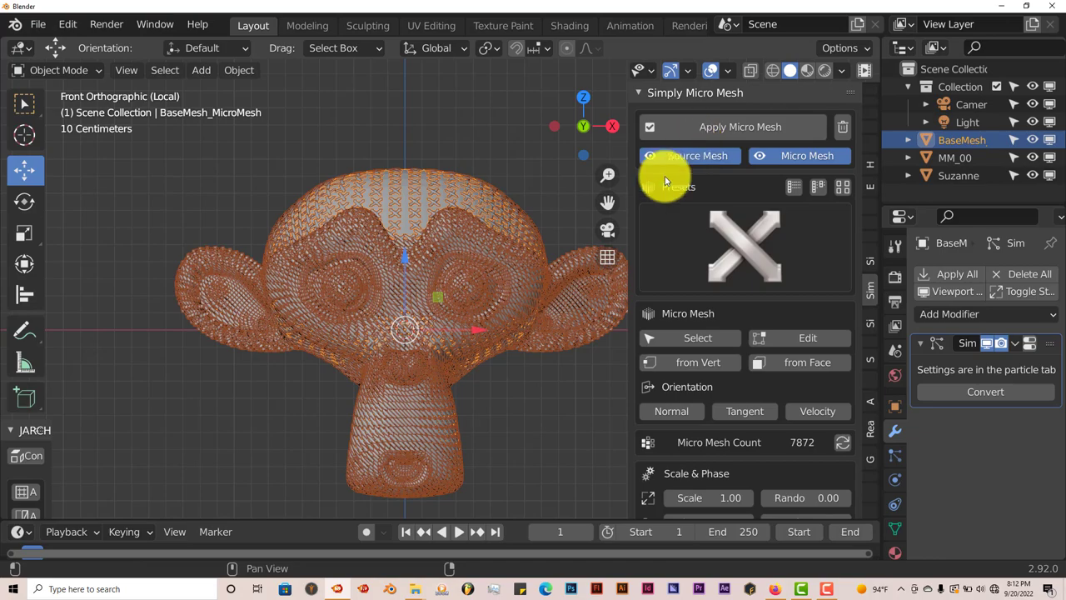
pyautogui.scroll(-3)
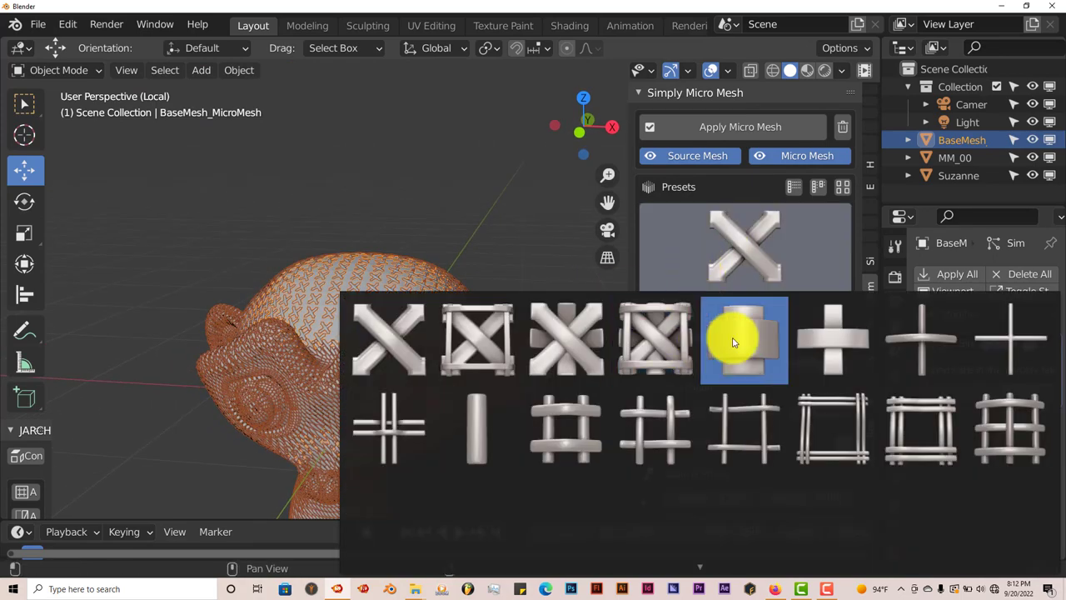
pyautogui.click(744, 339)
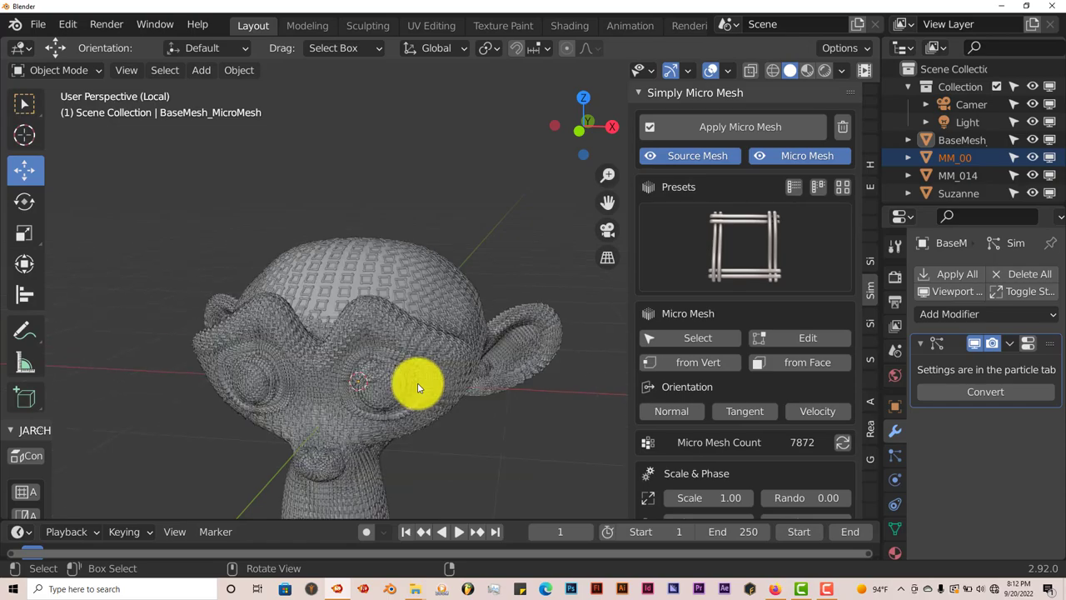
pyautogui.moveTo(417, 387); pyautogui.dragTo(454, 359)
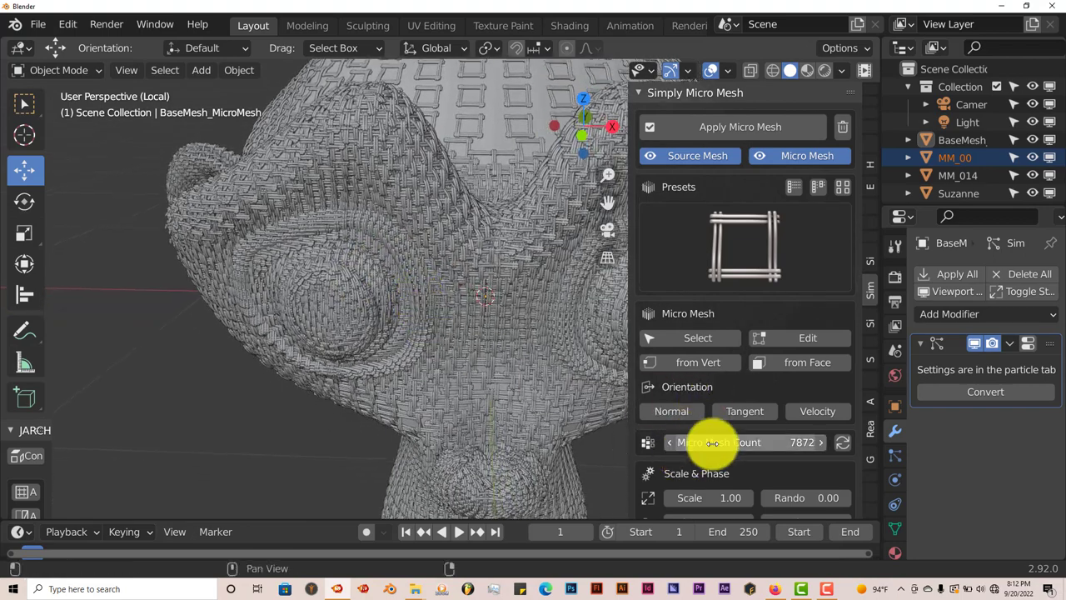
# Set the scale Random field to 0.69 and the phase Random field to 1.02.
pyautogui.scroll(-3)
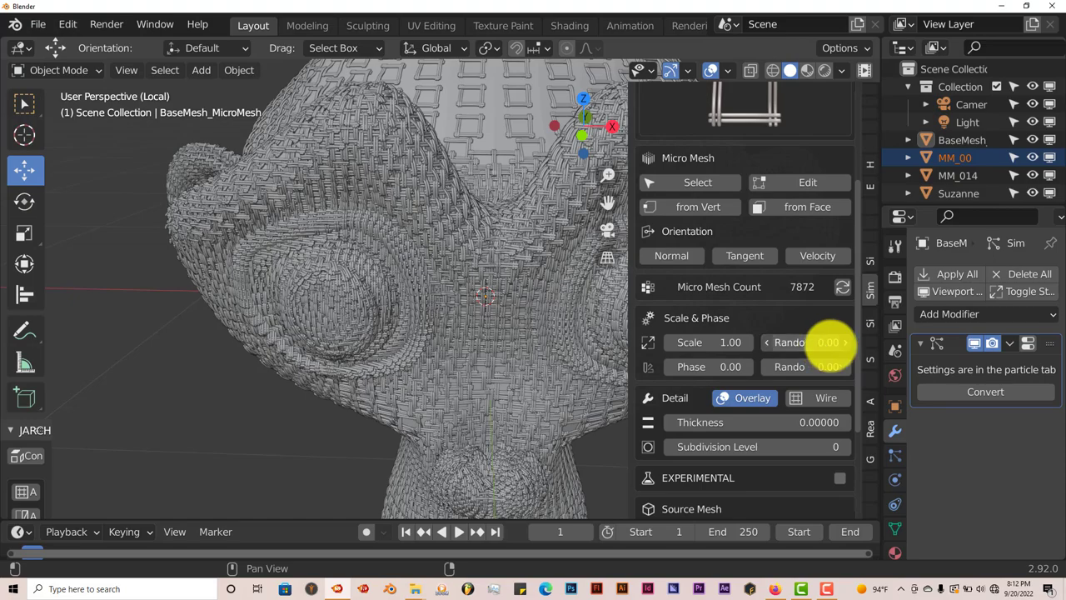
pyautogui.moveTo(807, 342); pyautogui.dragTo(841, 342)
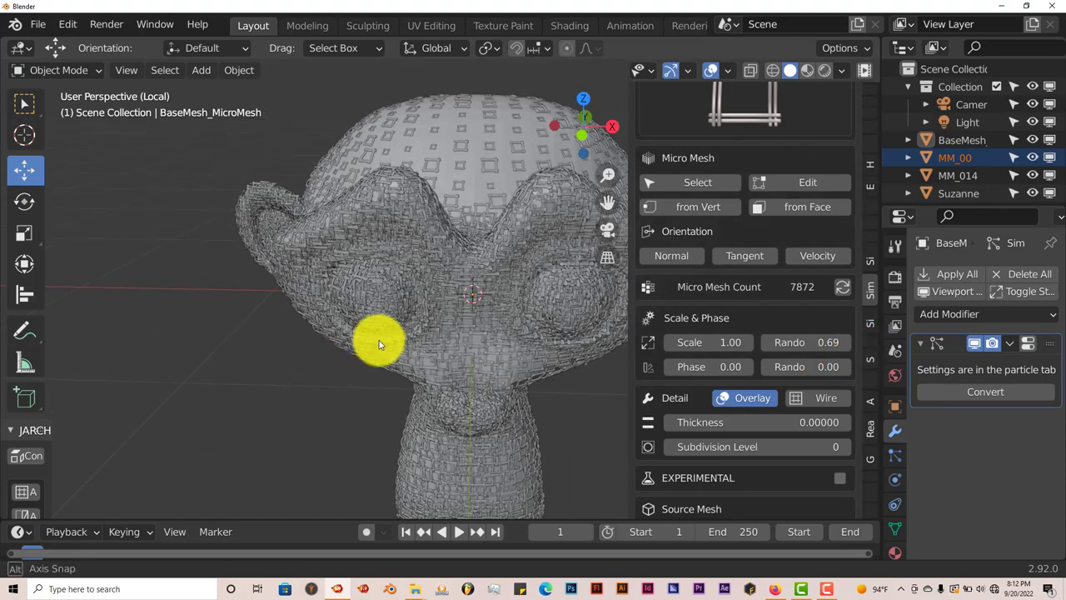
pyautogui.moveTo(379, 346); pyautogui.dragTo(370, 319)
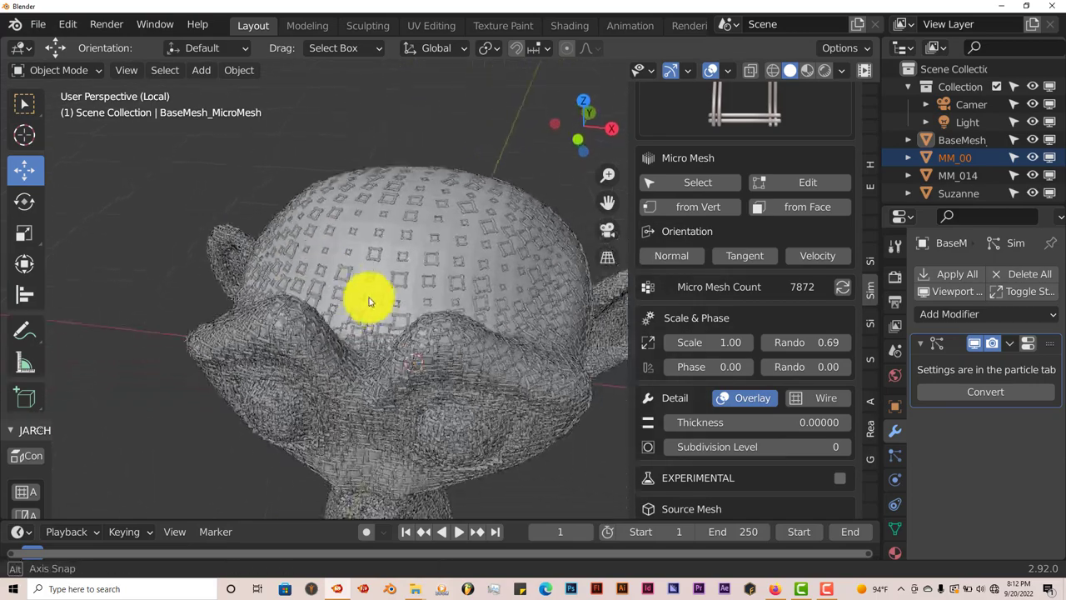
pyautogui.moveTo(371, 300); pyautogui.dragTo(345, 323)
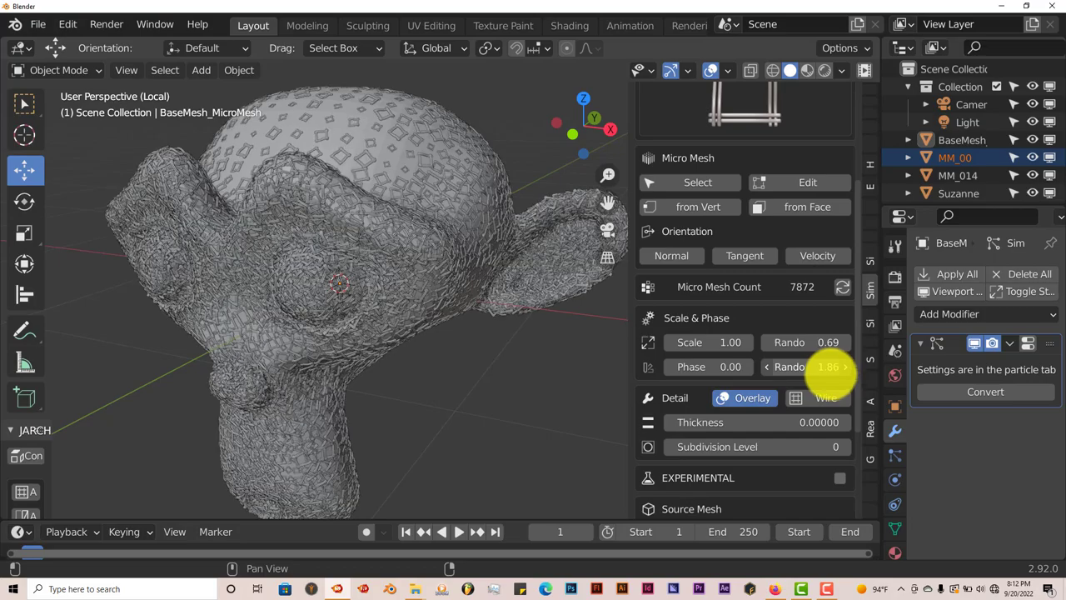
pyautogui.moveTo(824, 366); pyautogui.dragTo(805, 367)
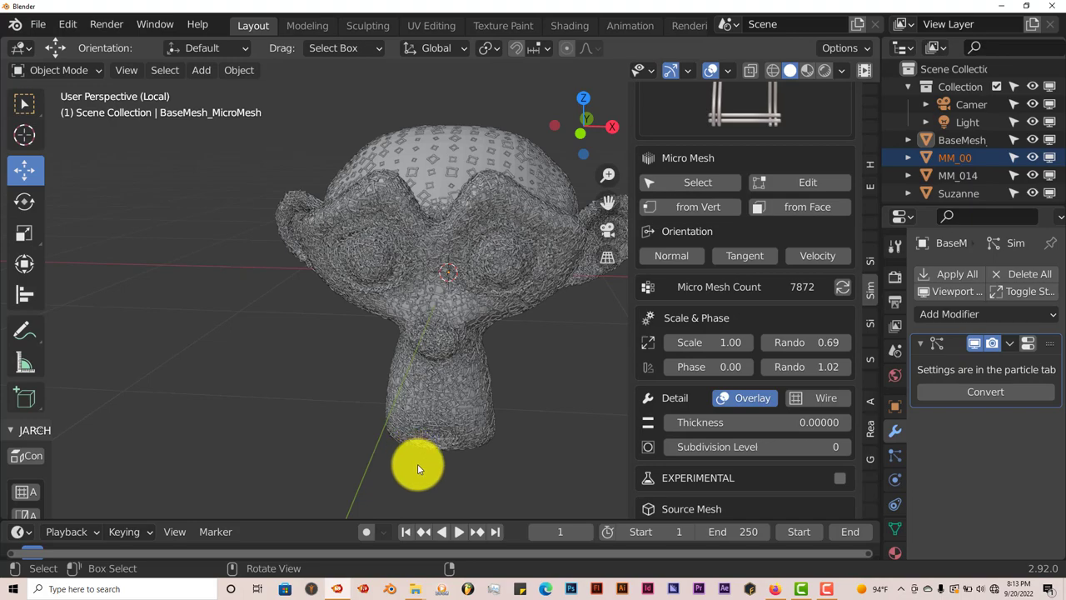
pyautogui.moveTo(452, 464)
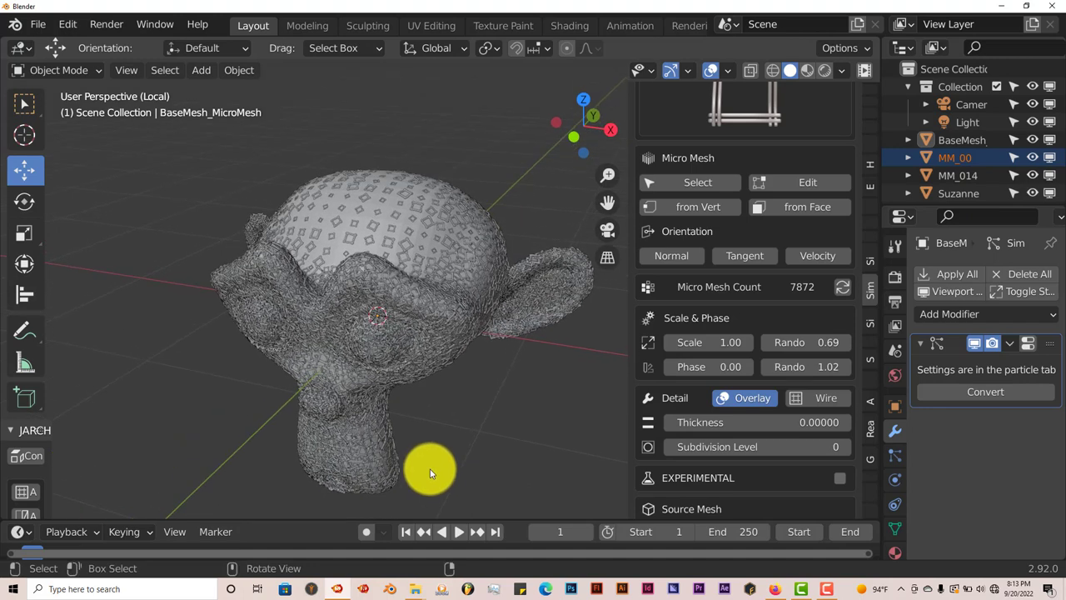
pyautogui.moveTo(428, 478)
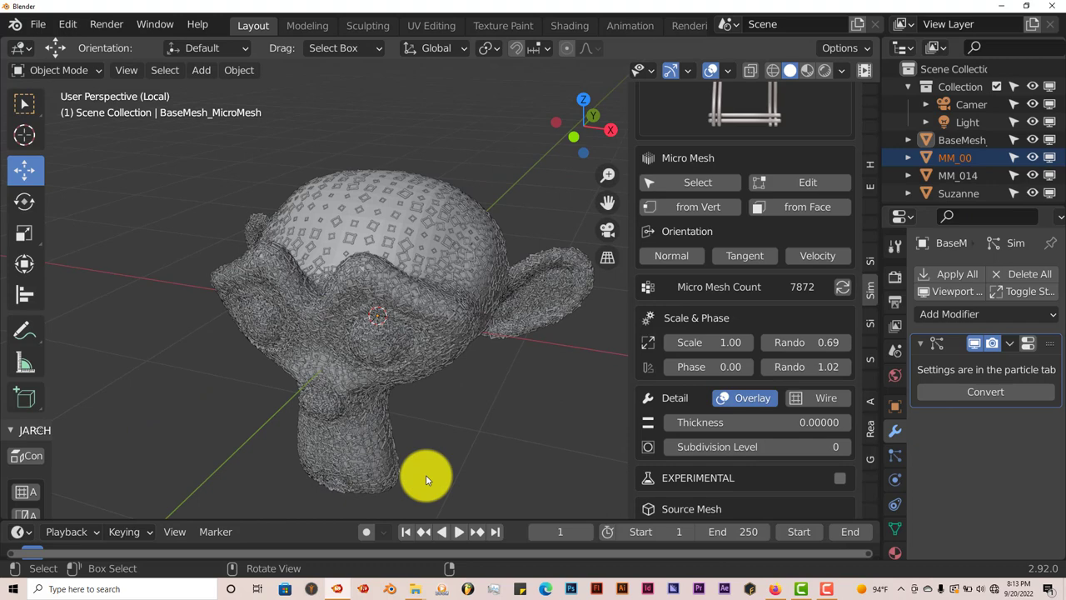
pyautogui.moveTo(427, 479); pyautogui.dragTo(410, 369)
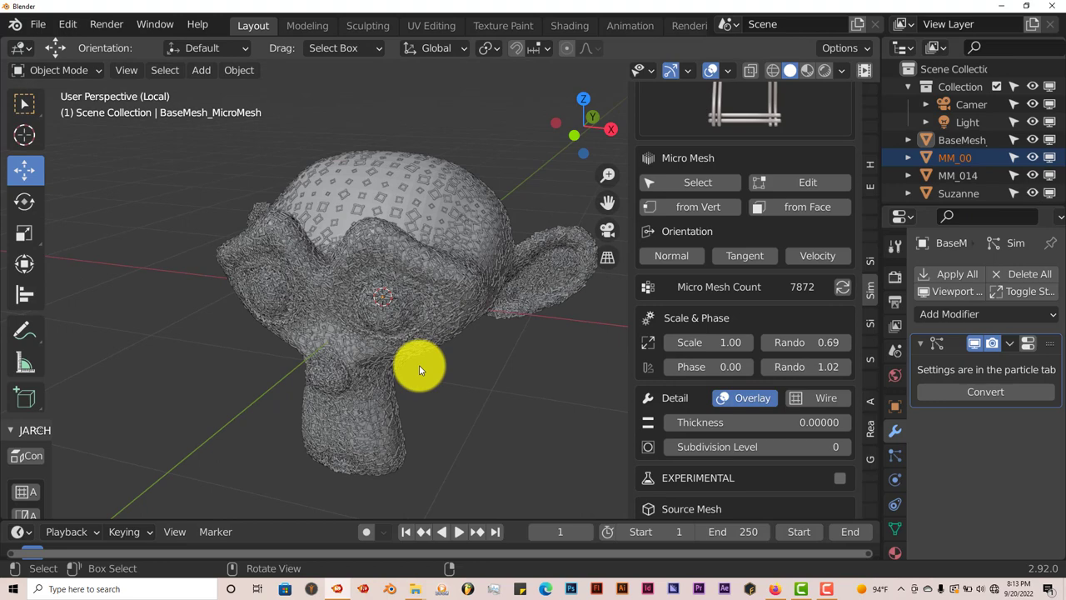
pyautogui.moveTo(421, 371); pyautogui.dragTo(421, 392)
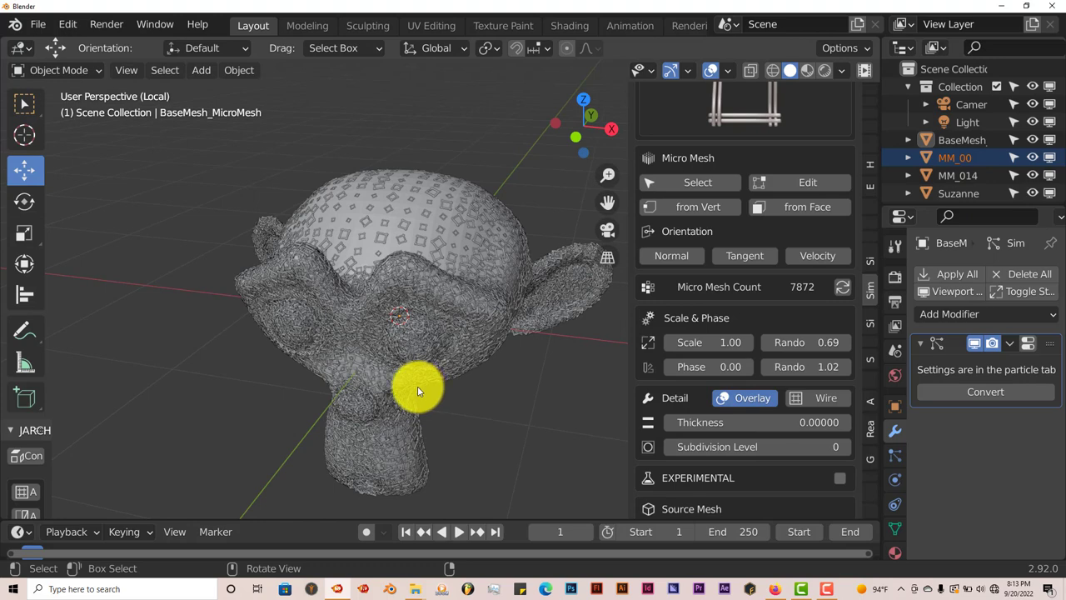
pyautogui.moveTo(414, 394)
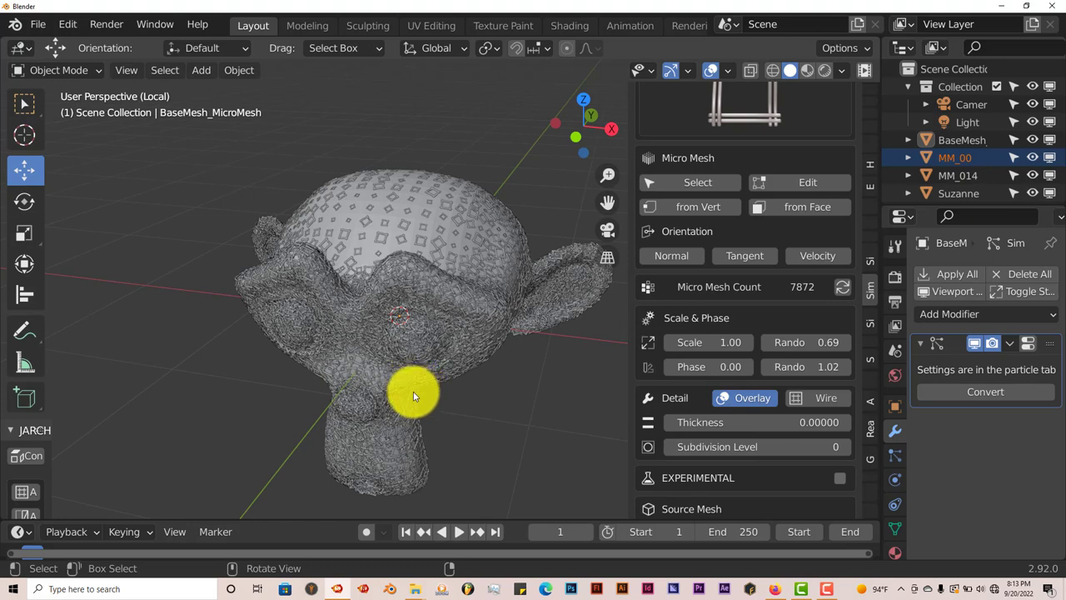
pyautogui.moveTo(419, 417)
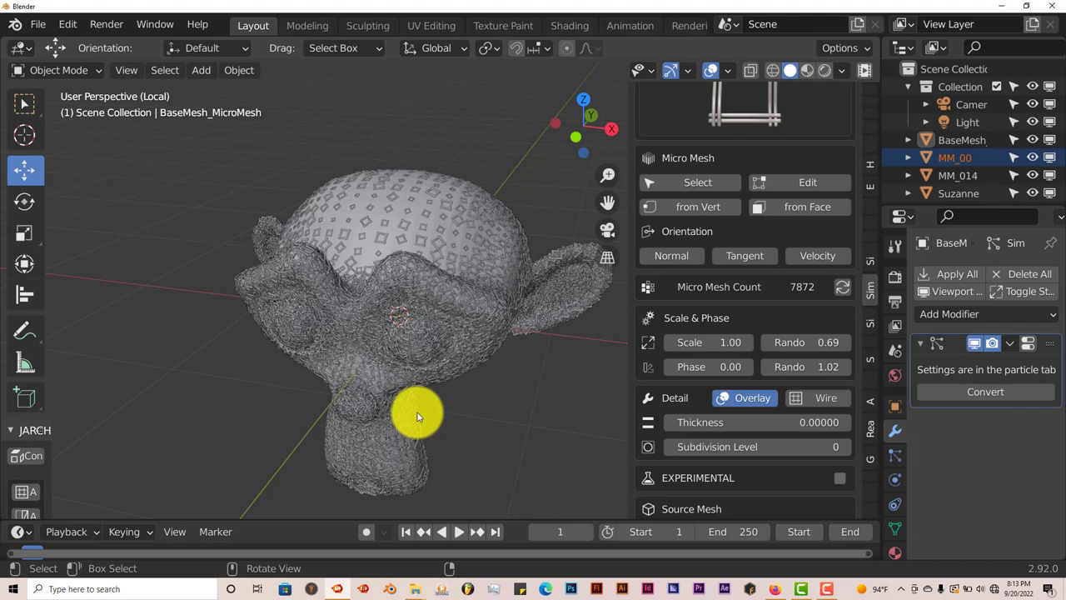
pyautogui.moveTo(423, 415)
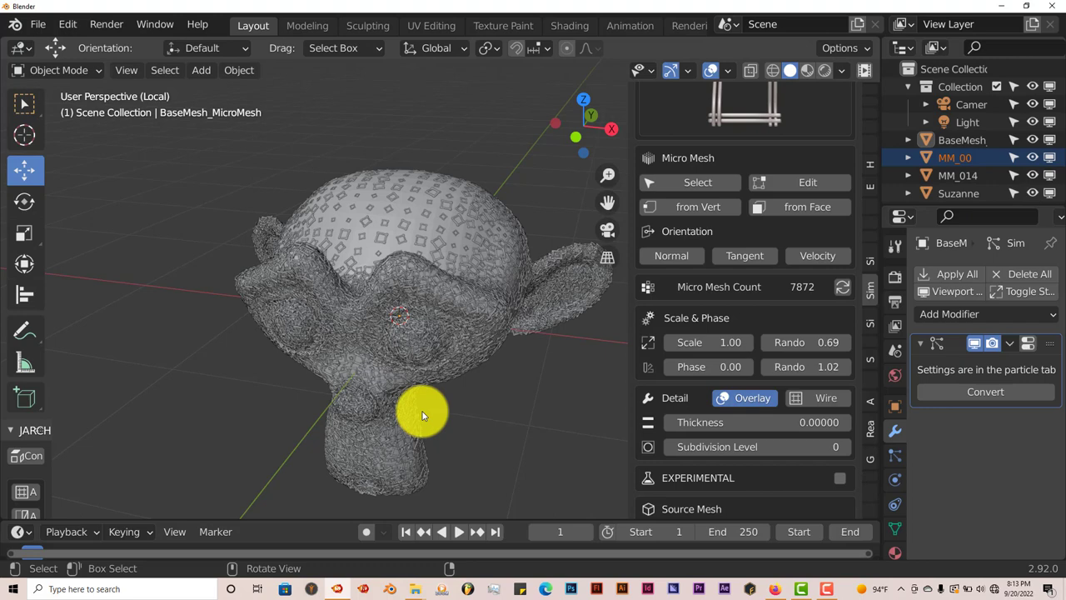
pyautogui.moveTo(420, 415); pyautogui.dragTo(450, 421)
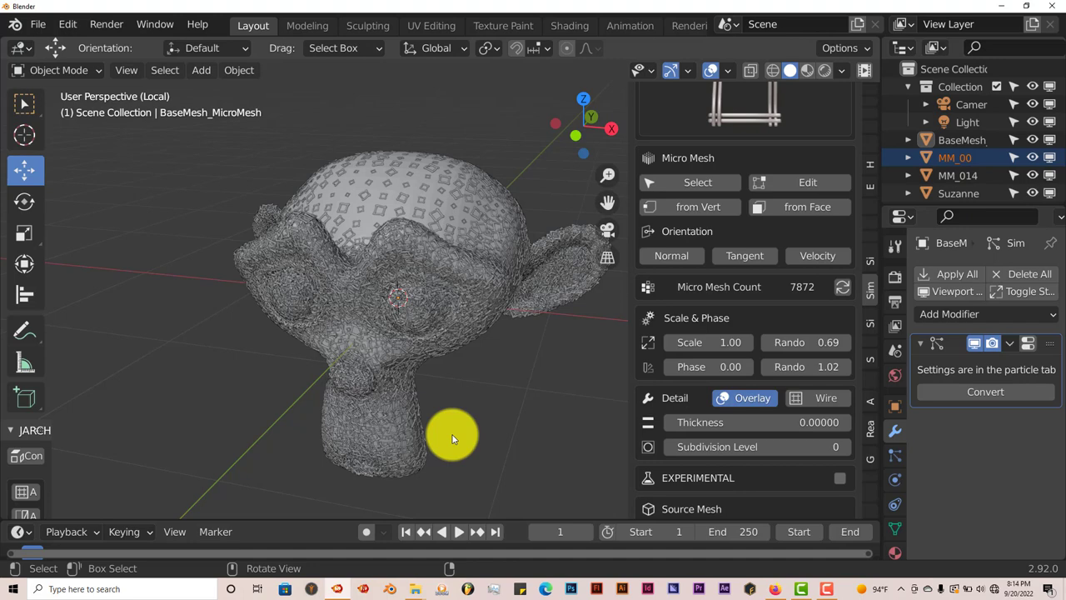
pyautogui.moveTo(454, 444)
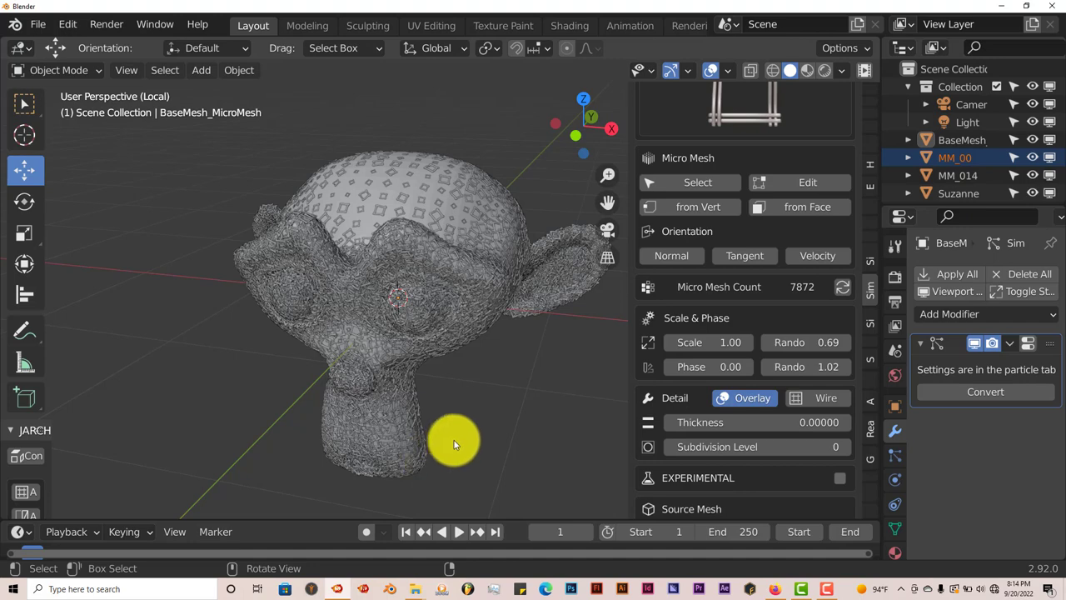
pyautogui.moveTo(463, 446)
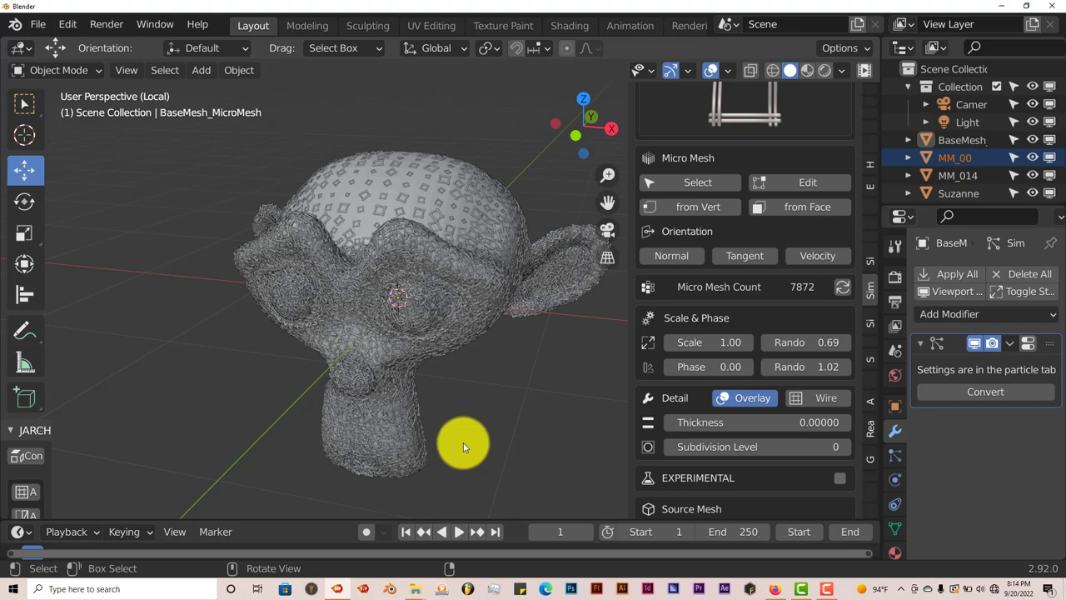